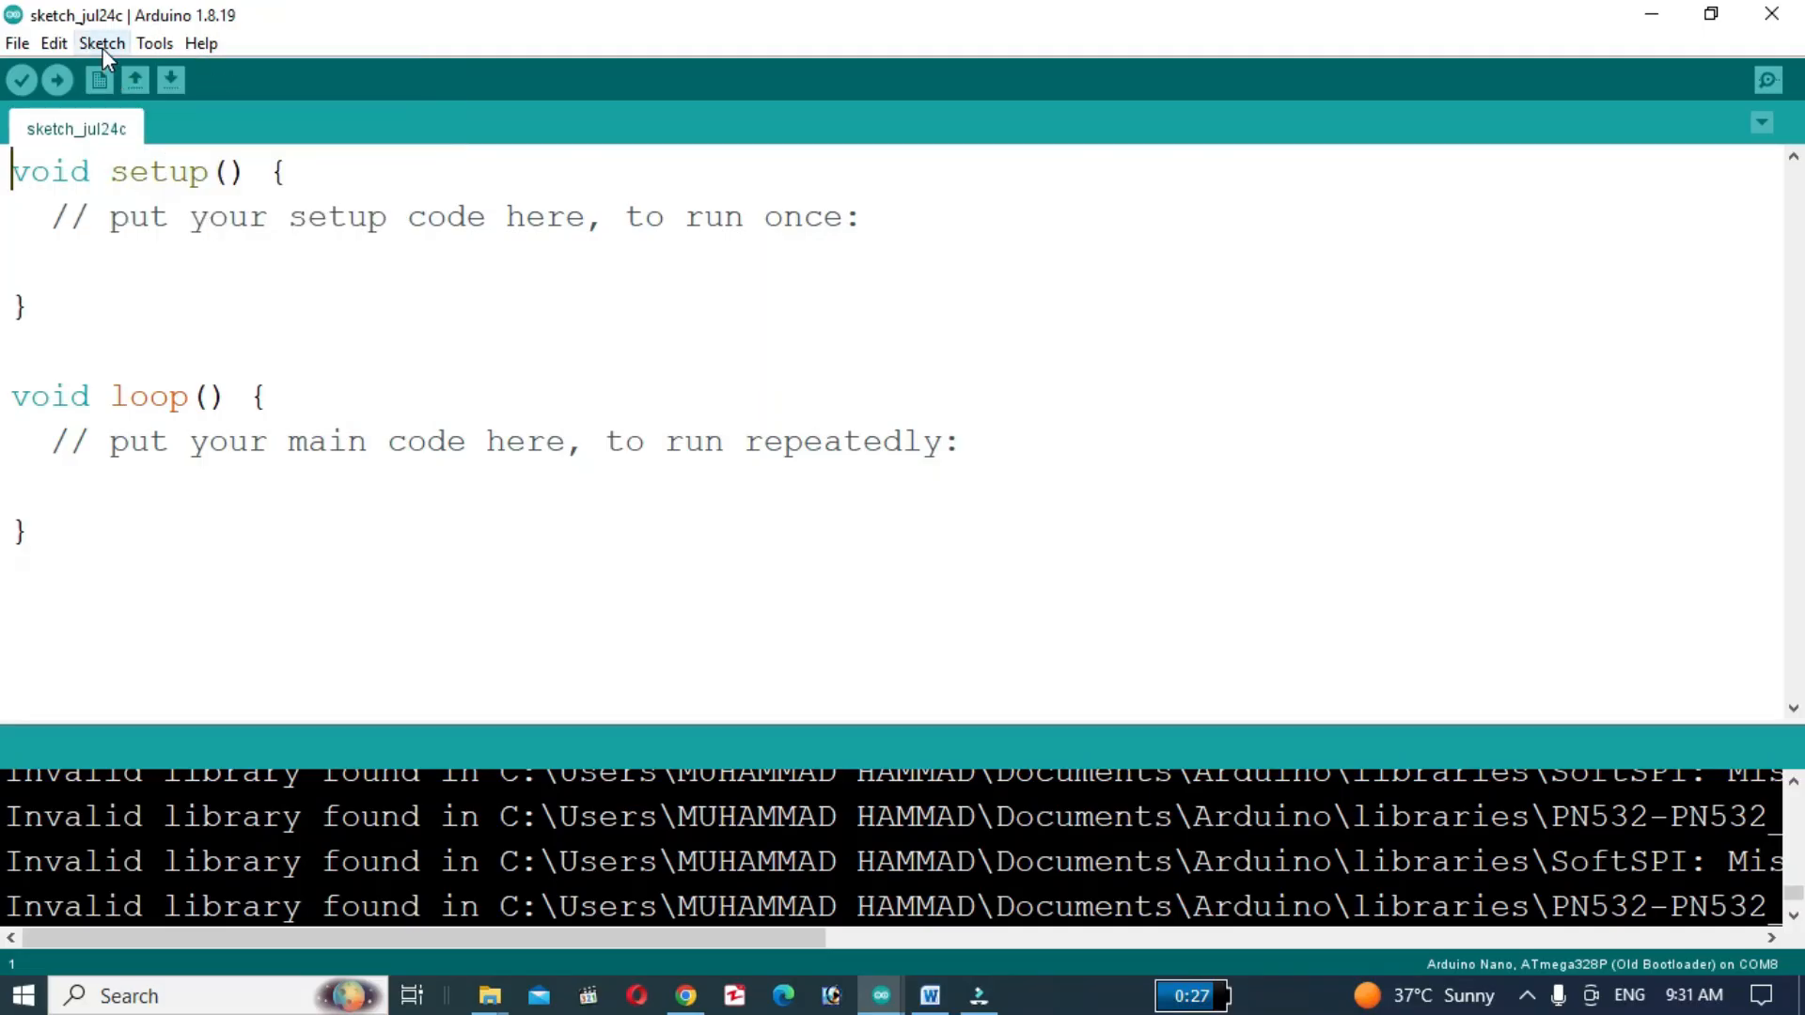
- Search 'Fastled' in the Library Manager, confirm version 3.5.0 is installed, and close it
click(101, 43)
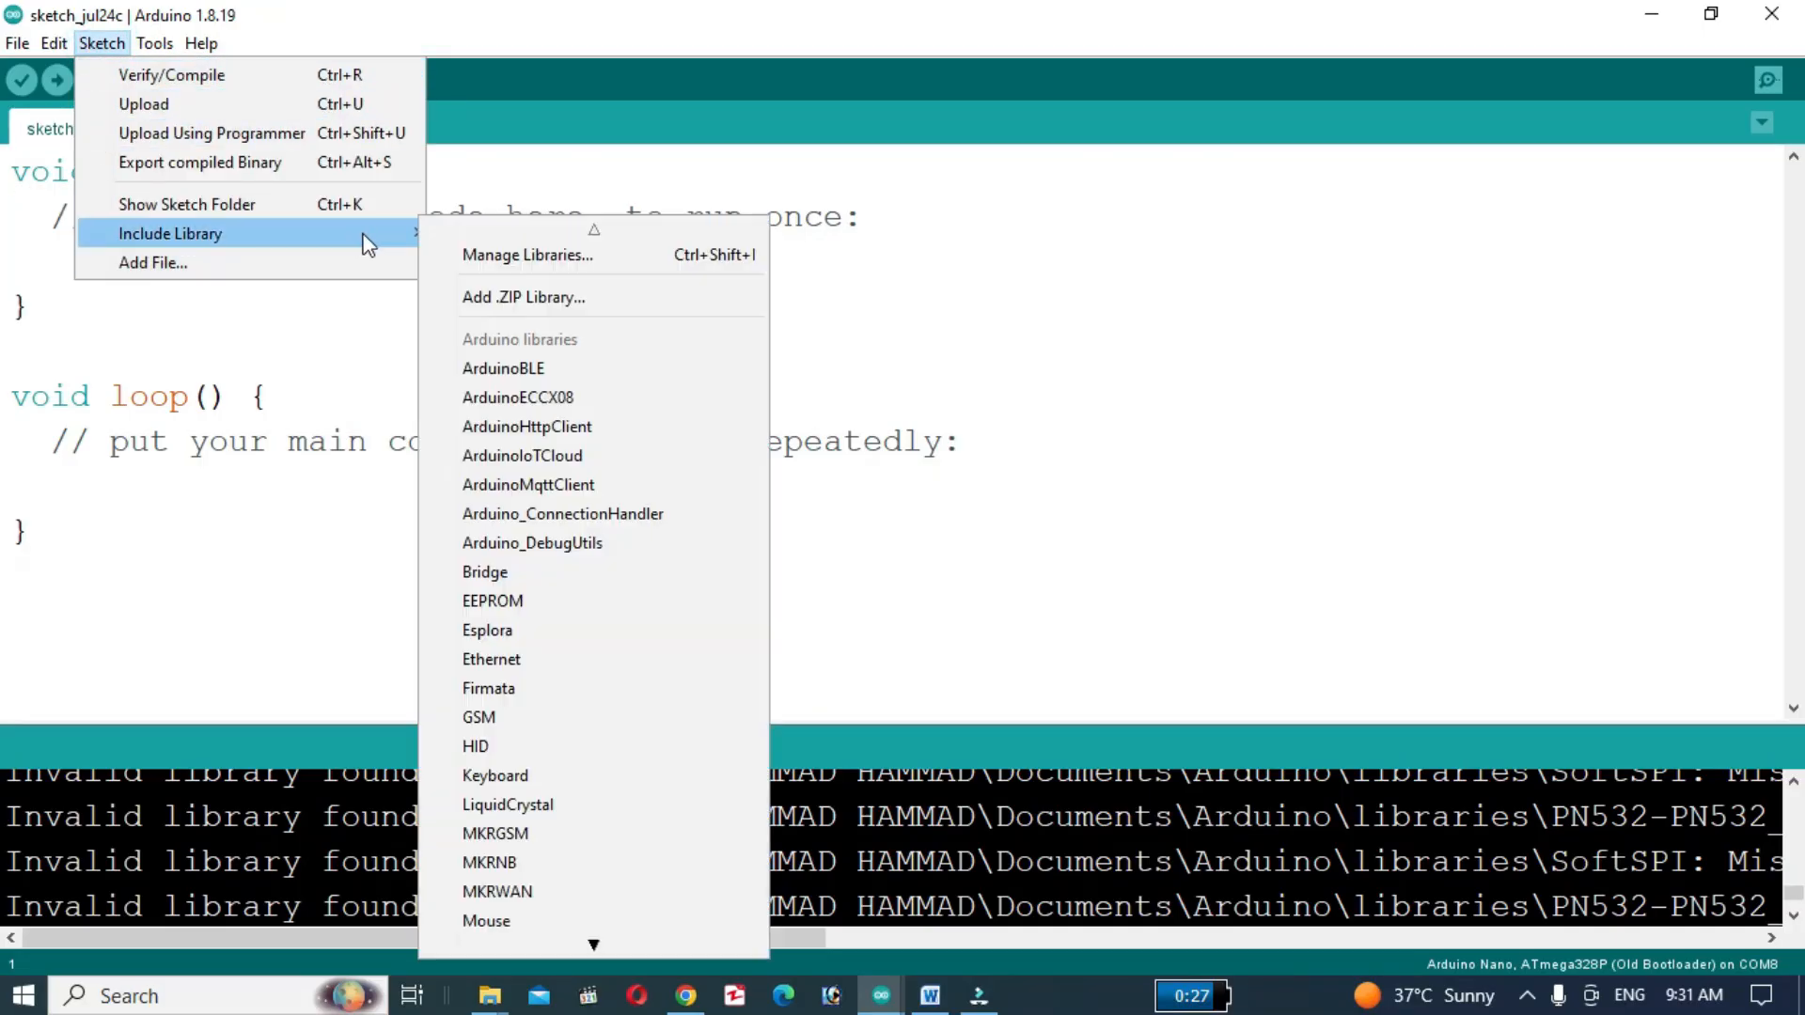
click(641, 256)
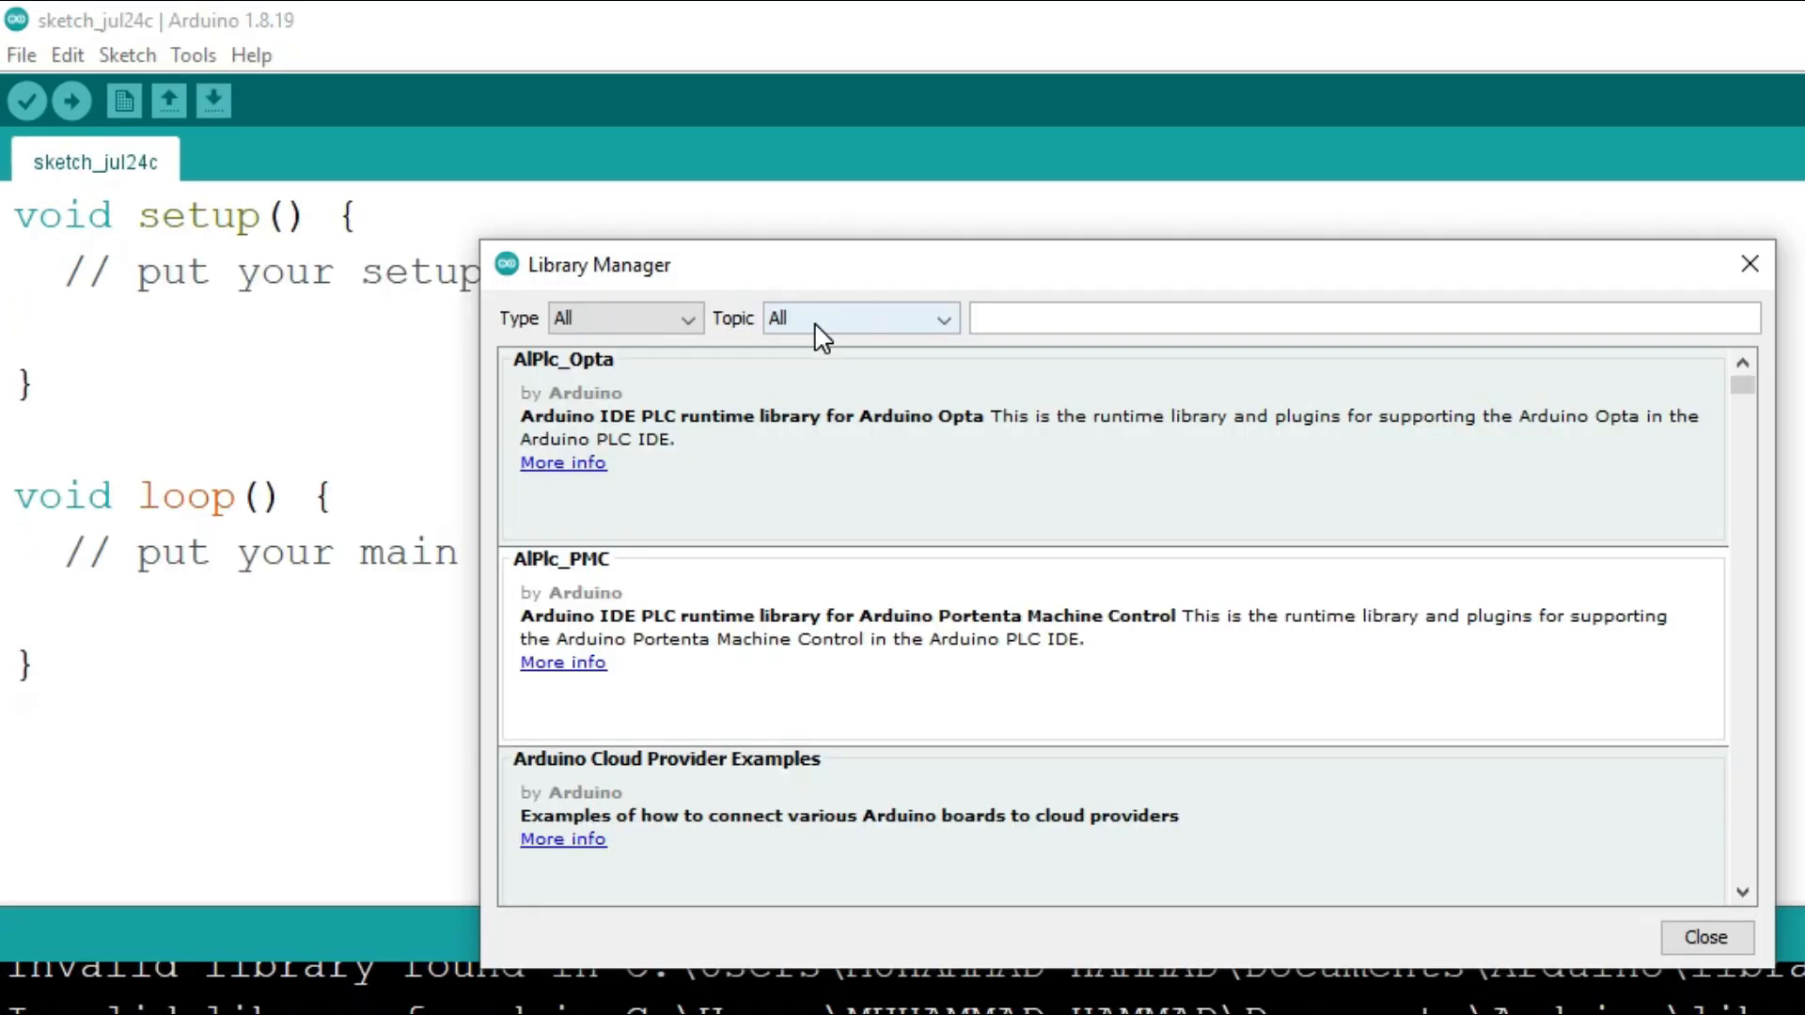
text(Fastled)
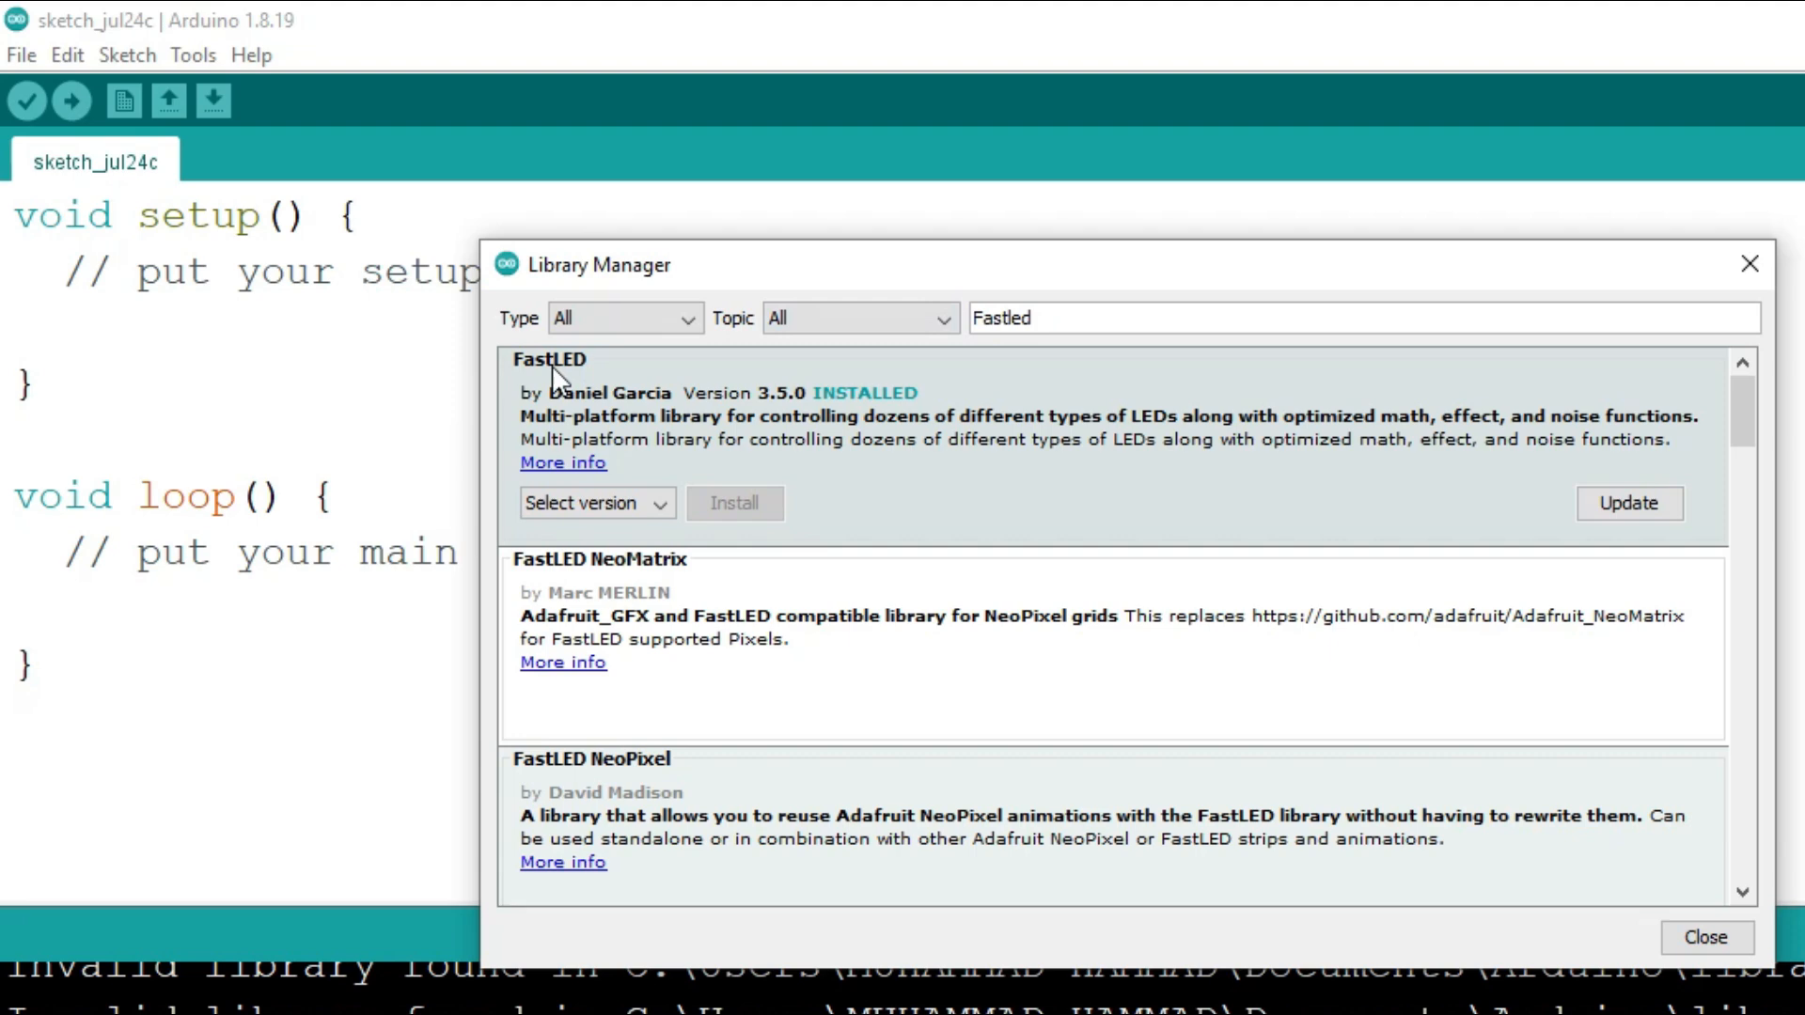
mouse_move(1587, 401)
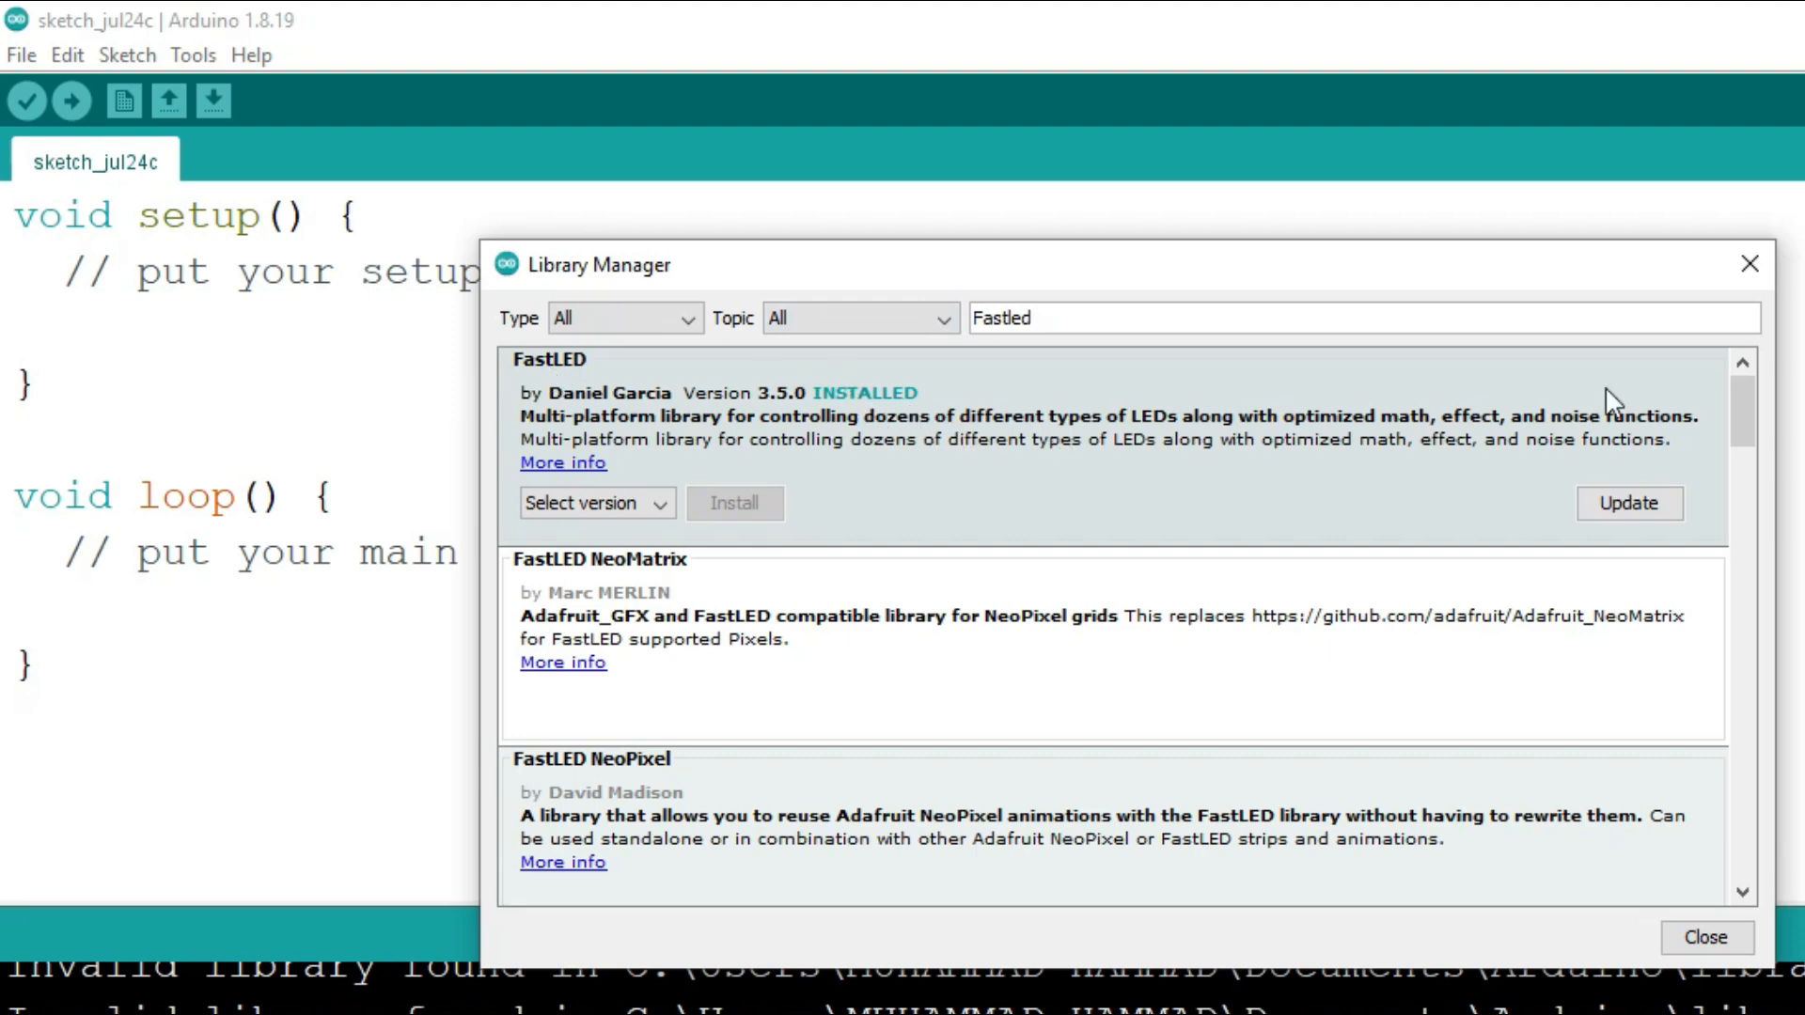
click(21, 55)
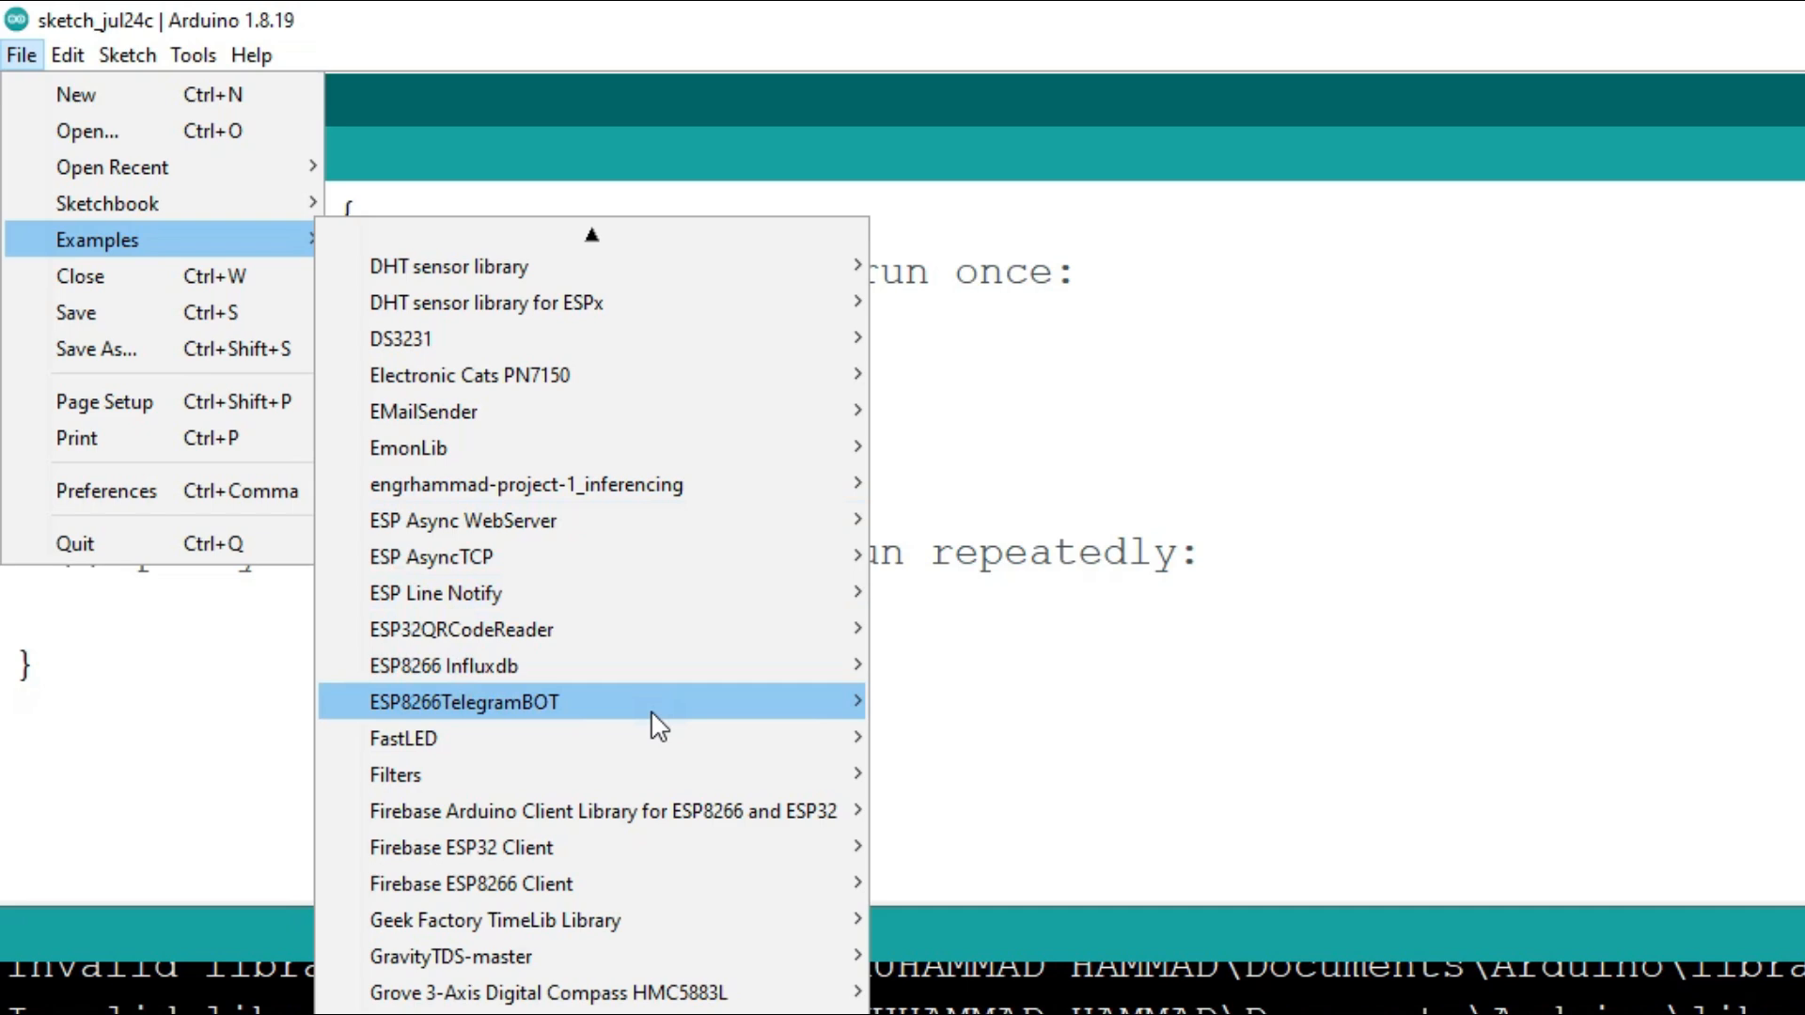
mouse_move(403, 739)
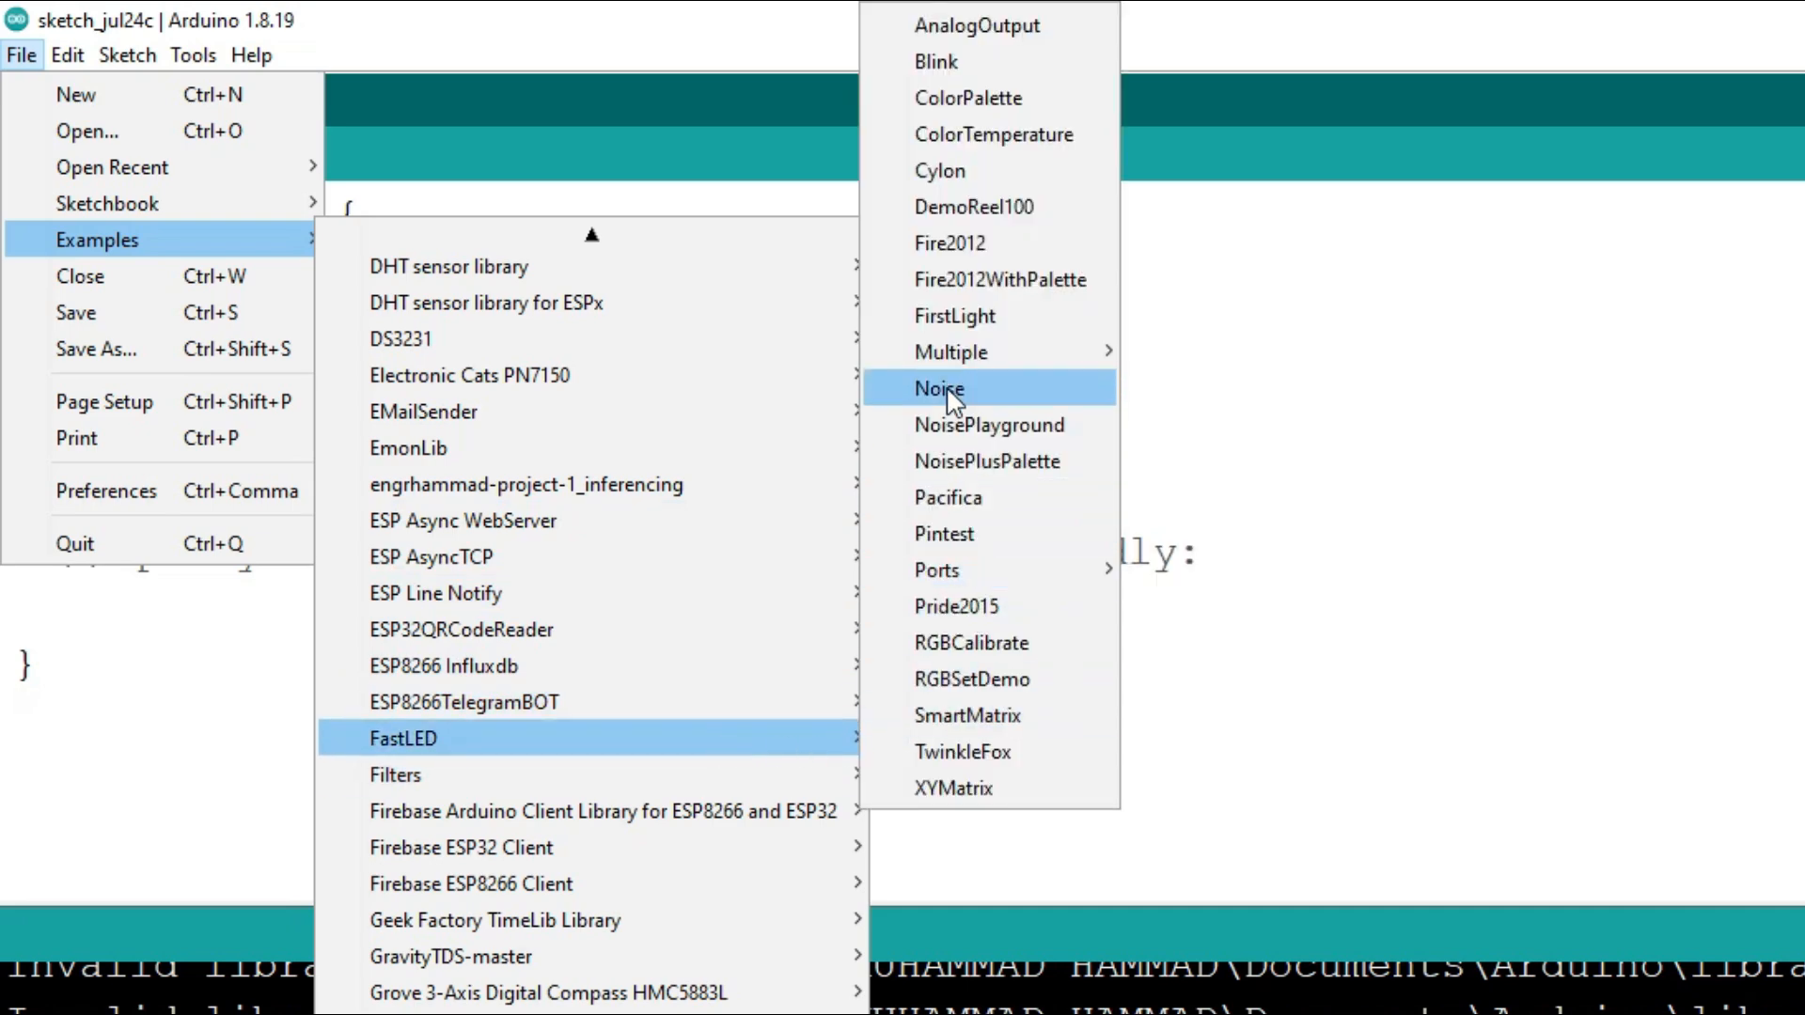
- Load the FastLED Cylon example full-screen and upload it to the Nano
click(940, 169)
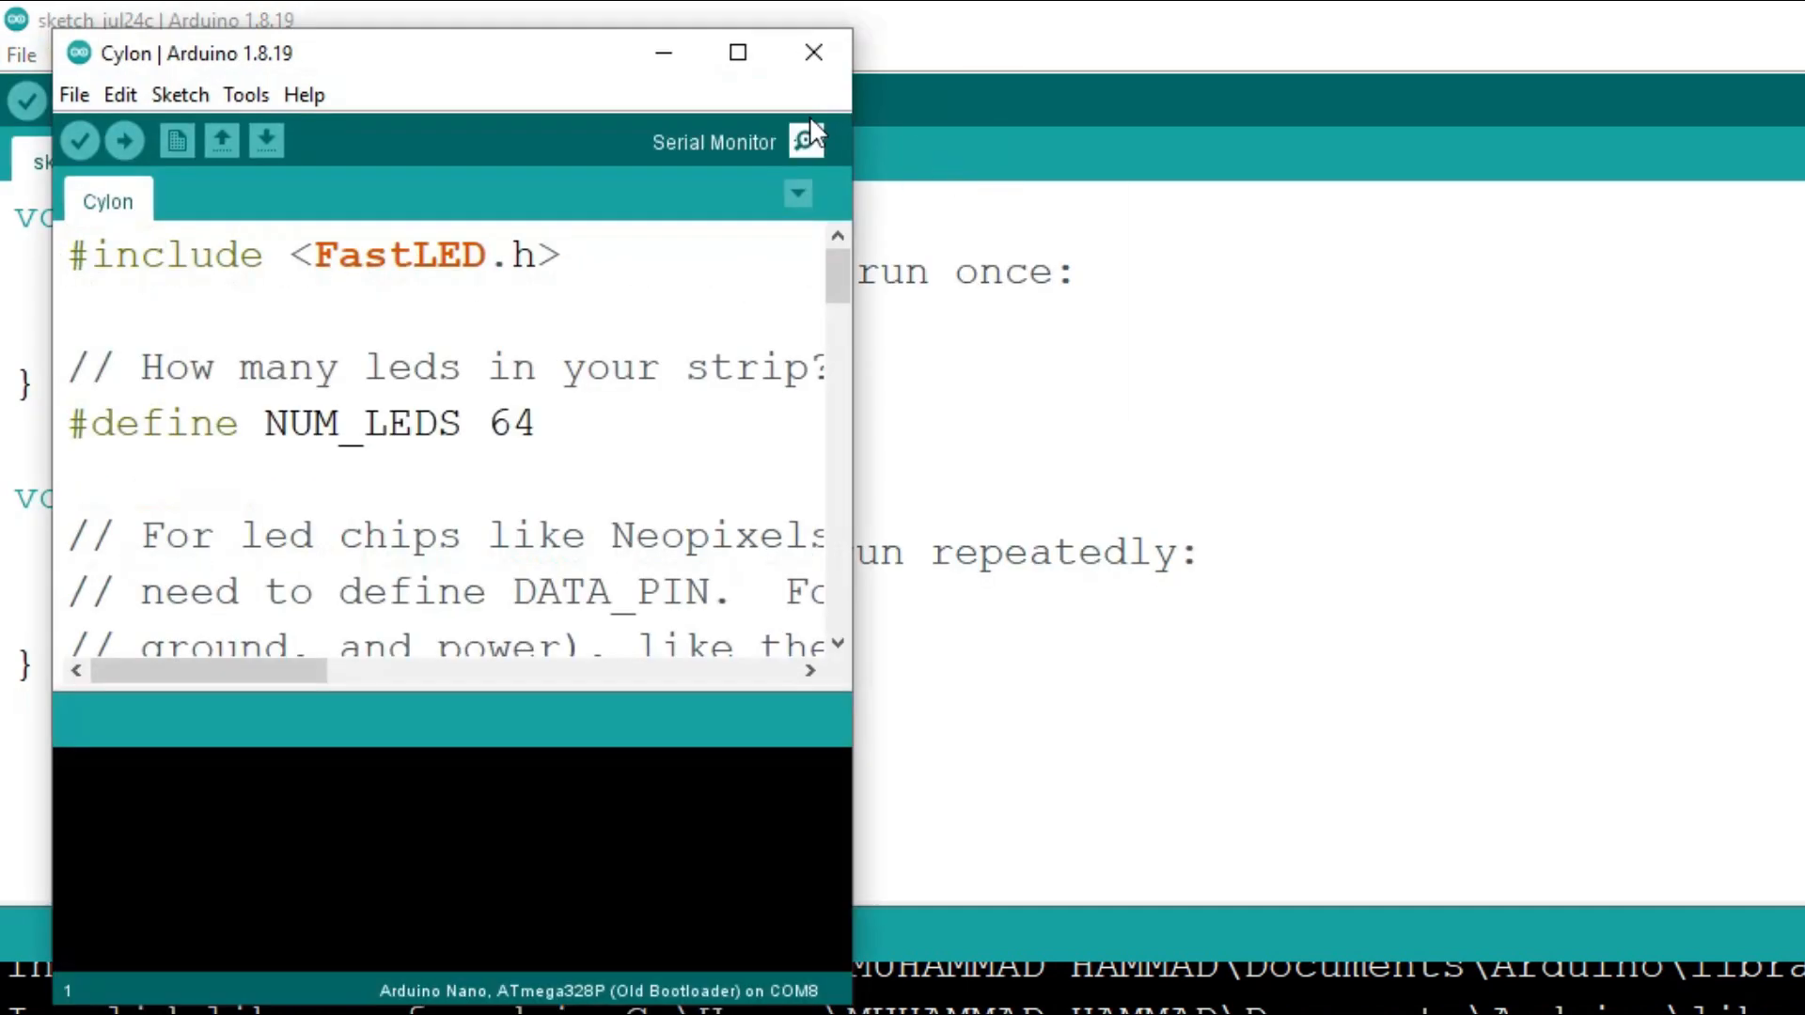
click(737, 53)
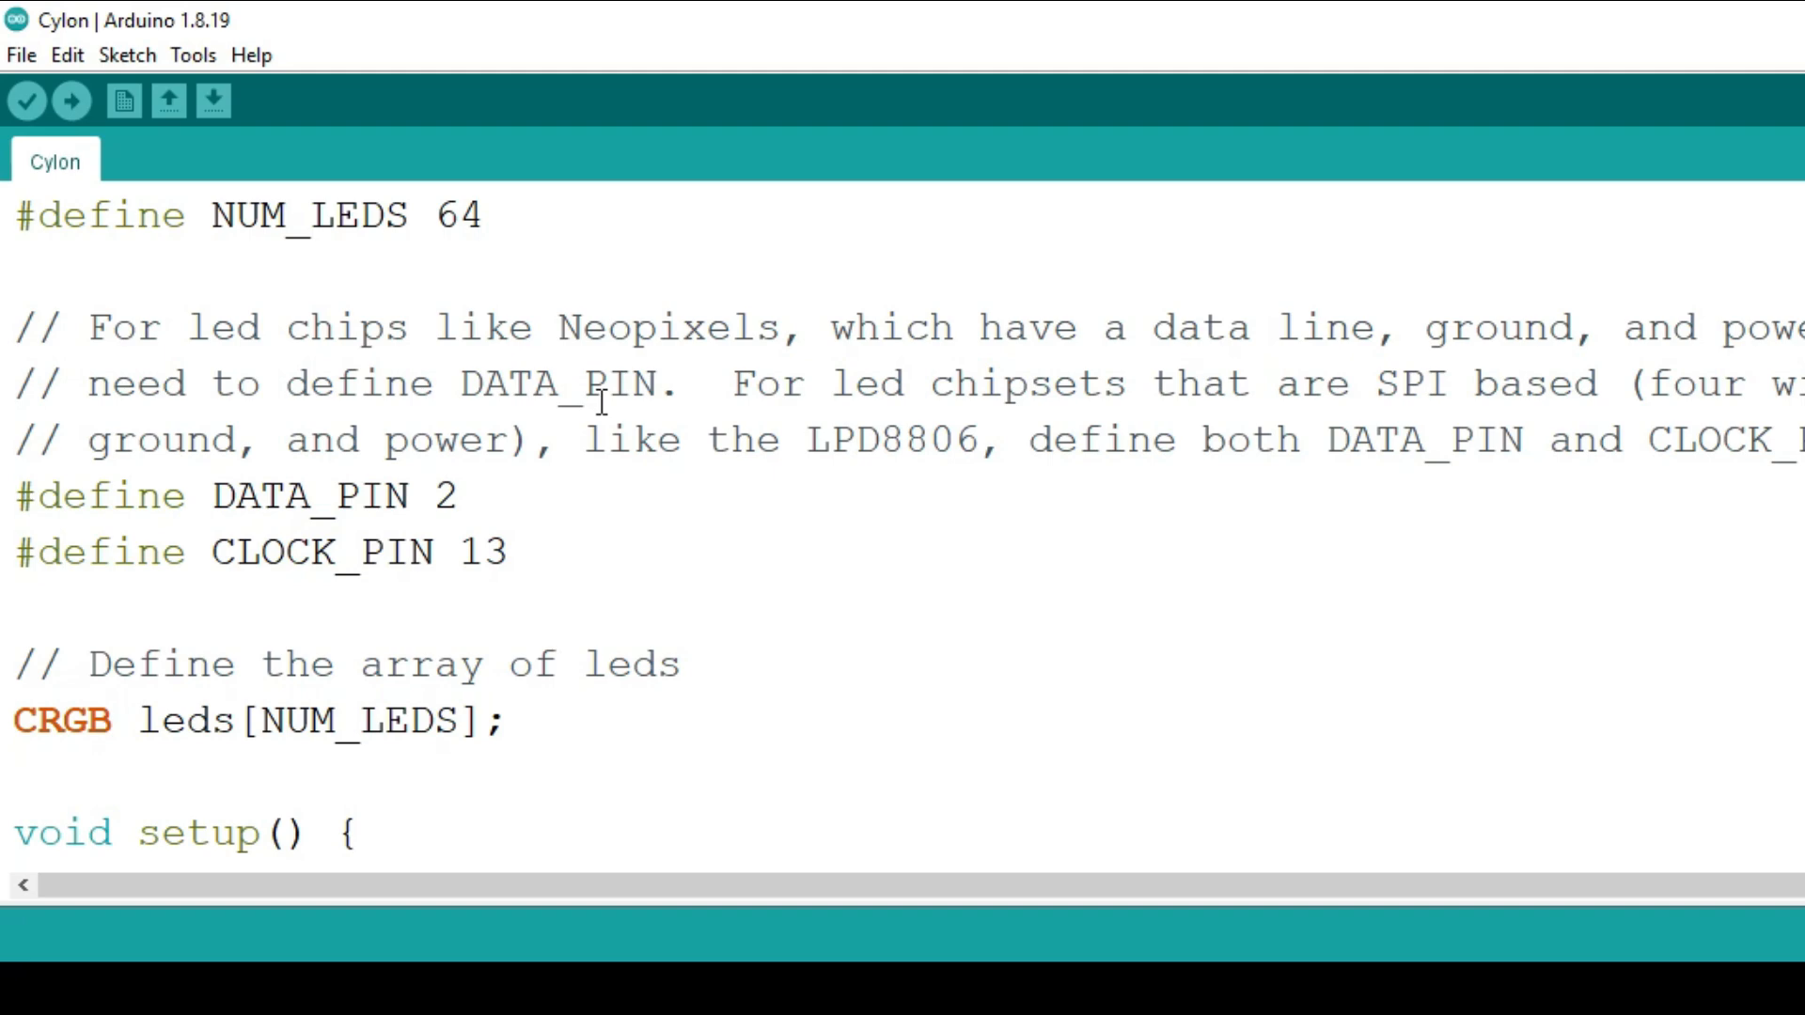
scroll(down, 3)
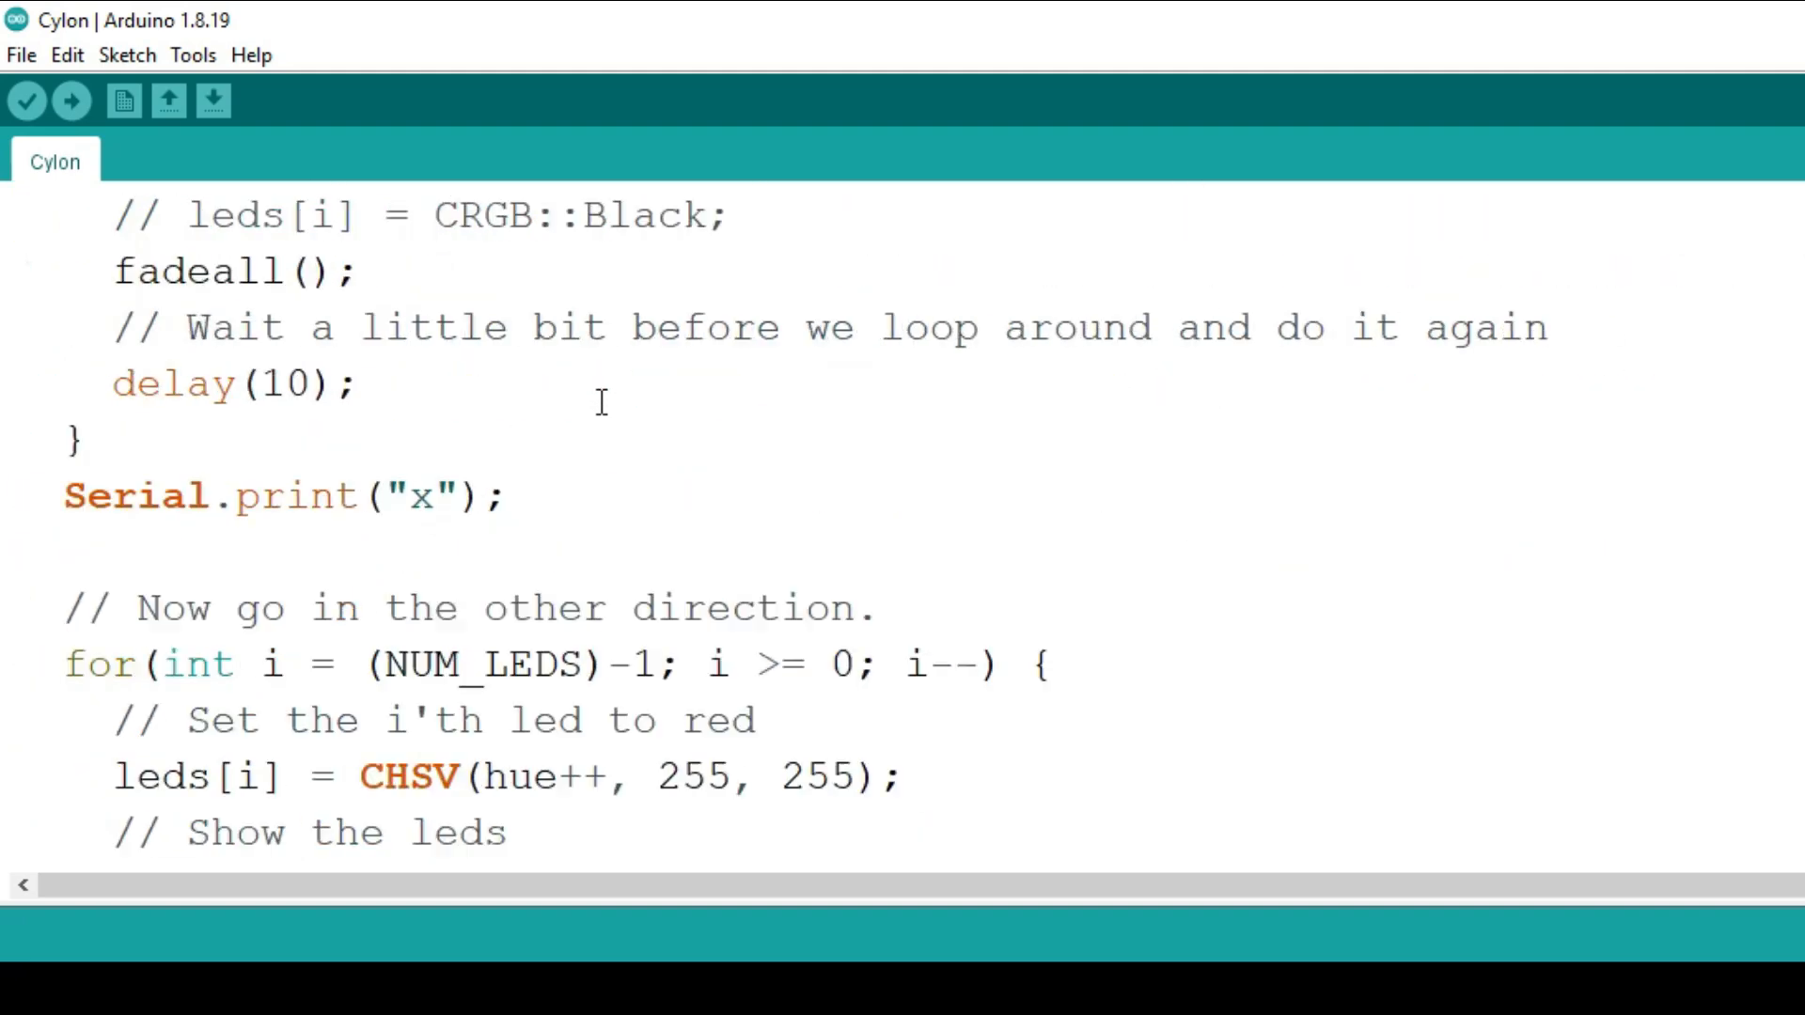
click(70, 101)
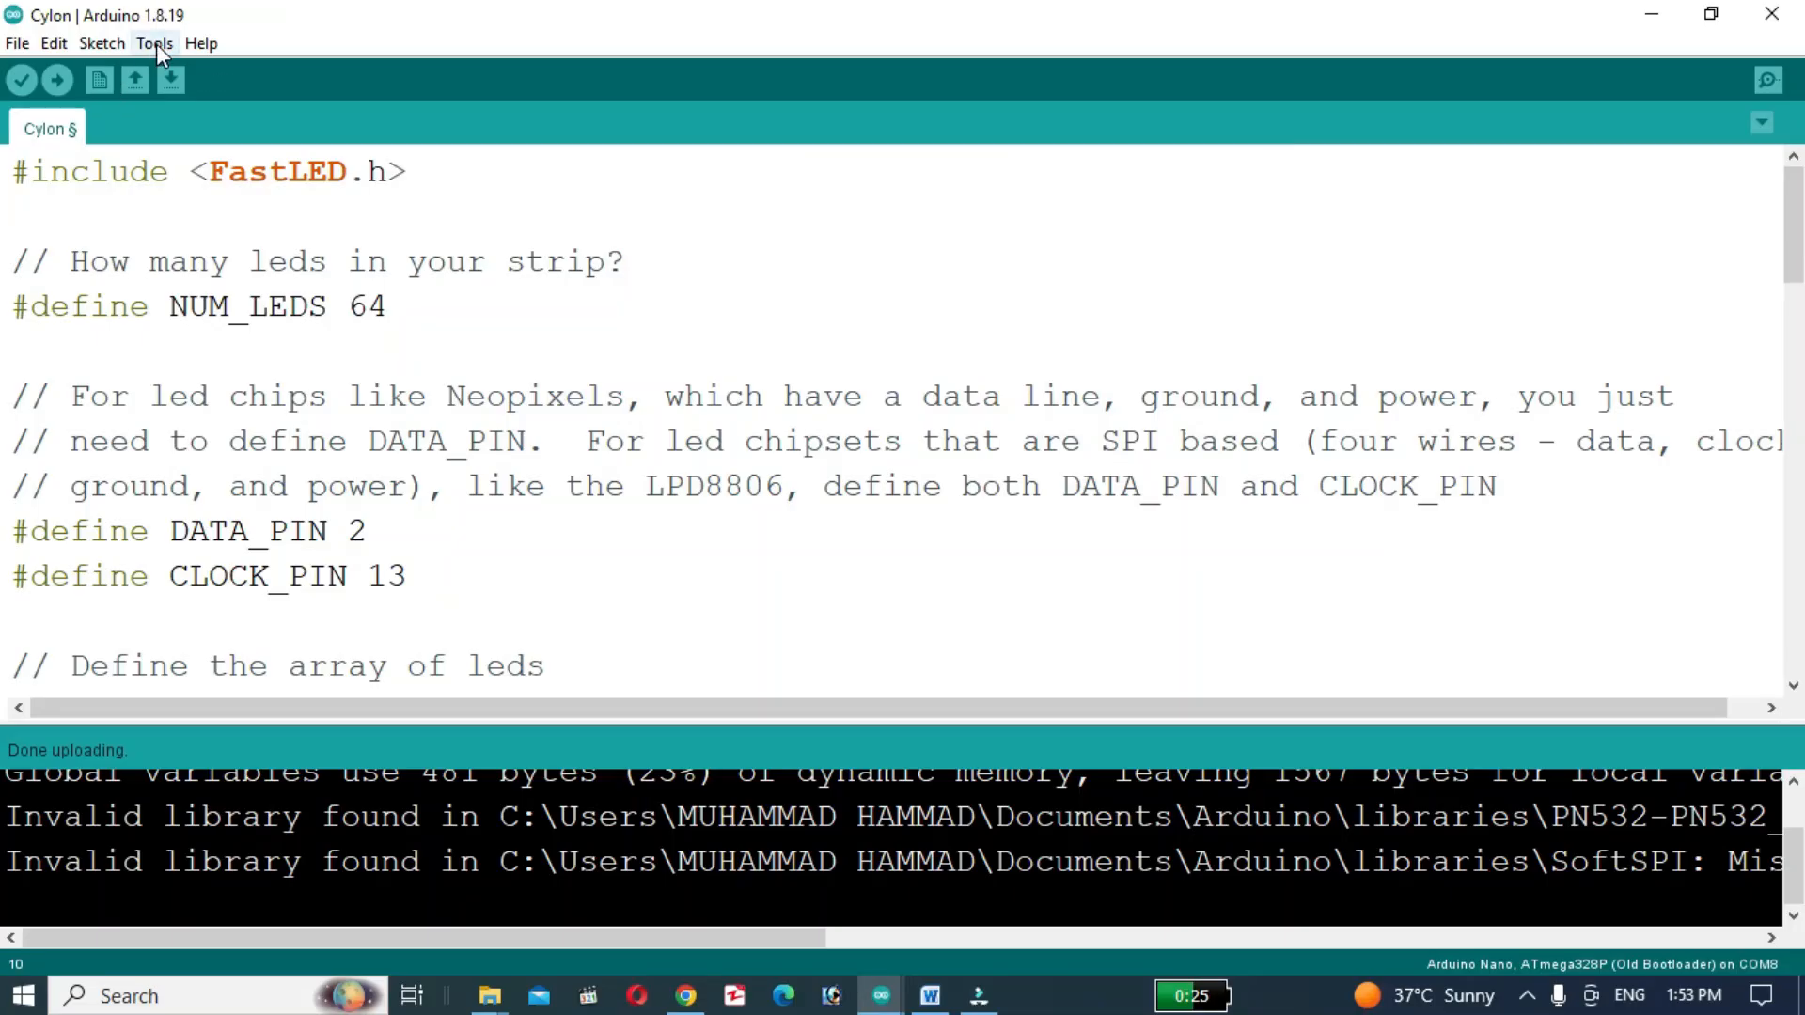
- Load the FastLED ColorPalette example, set LED_PIN to 2, and upload it to the Nano
click(15, 44)
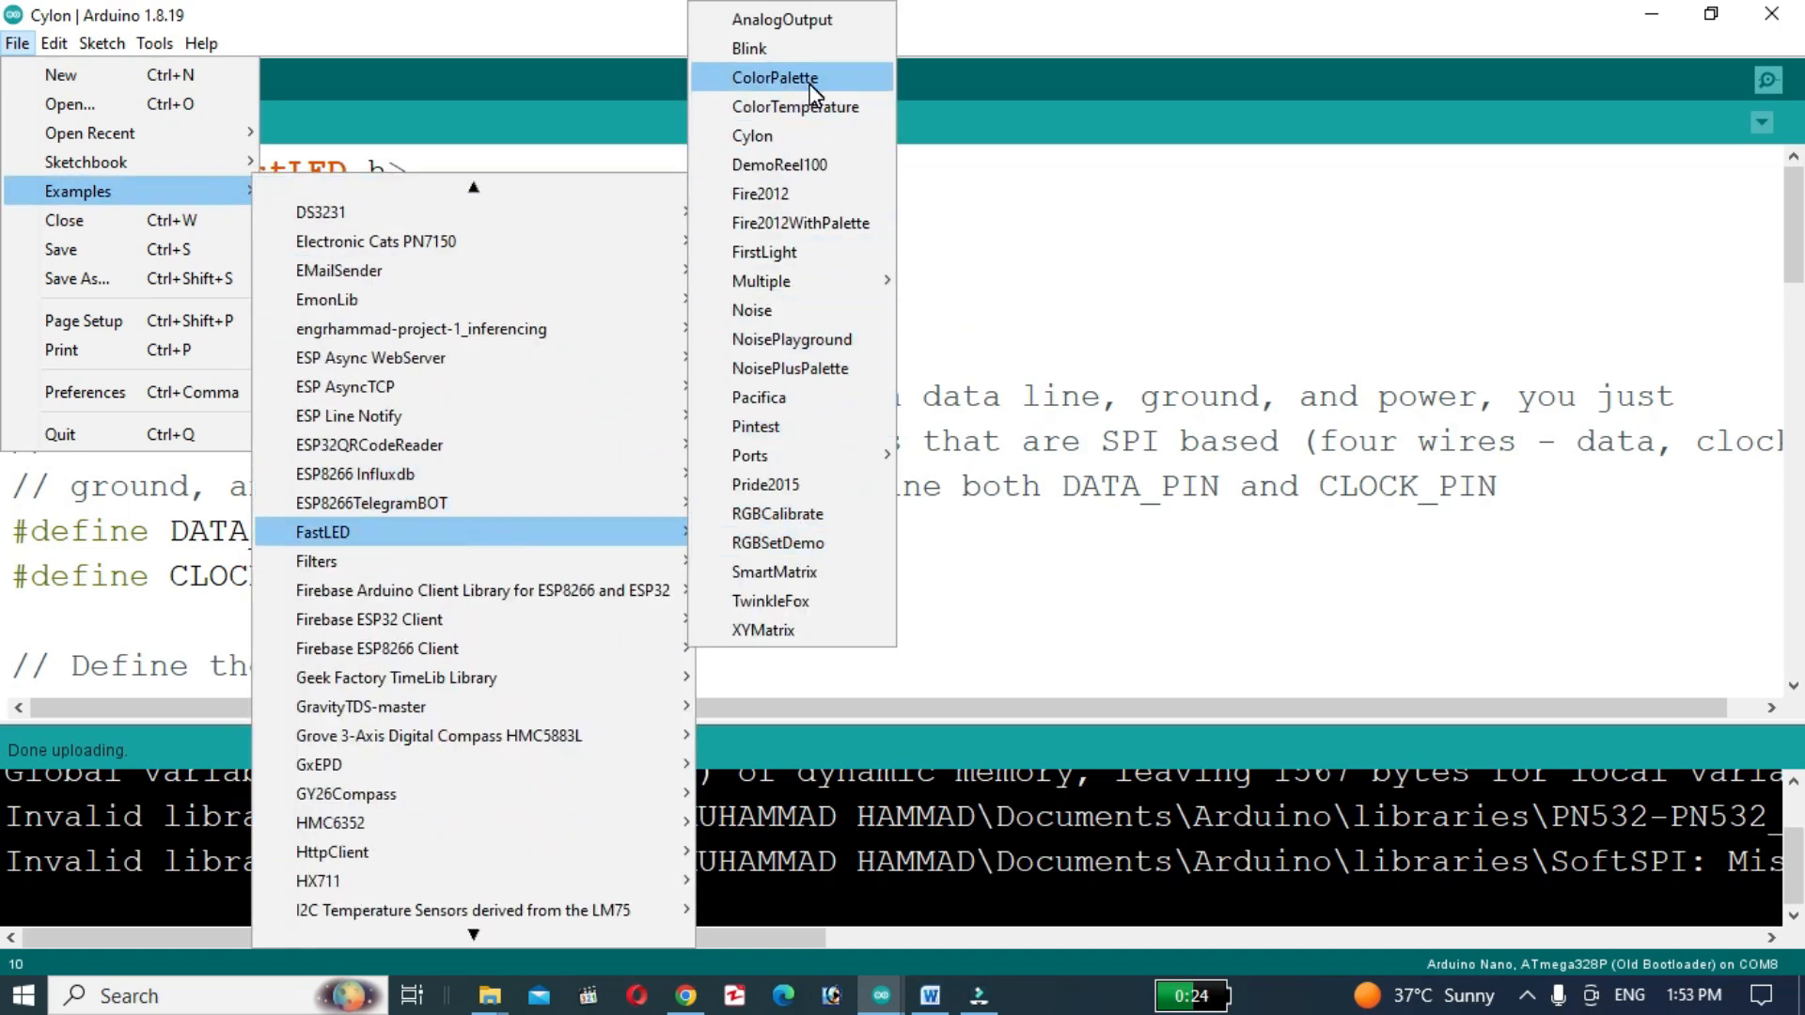
click(775, 77)
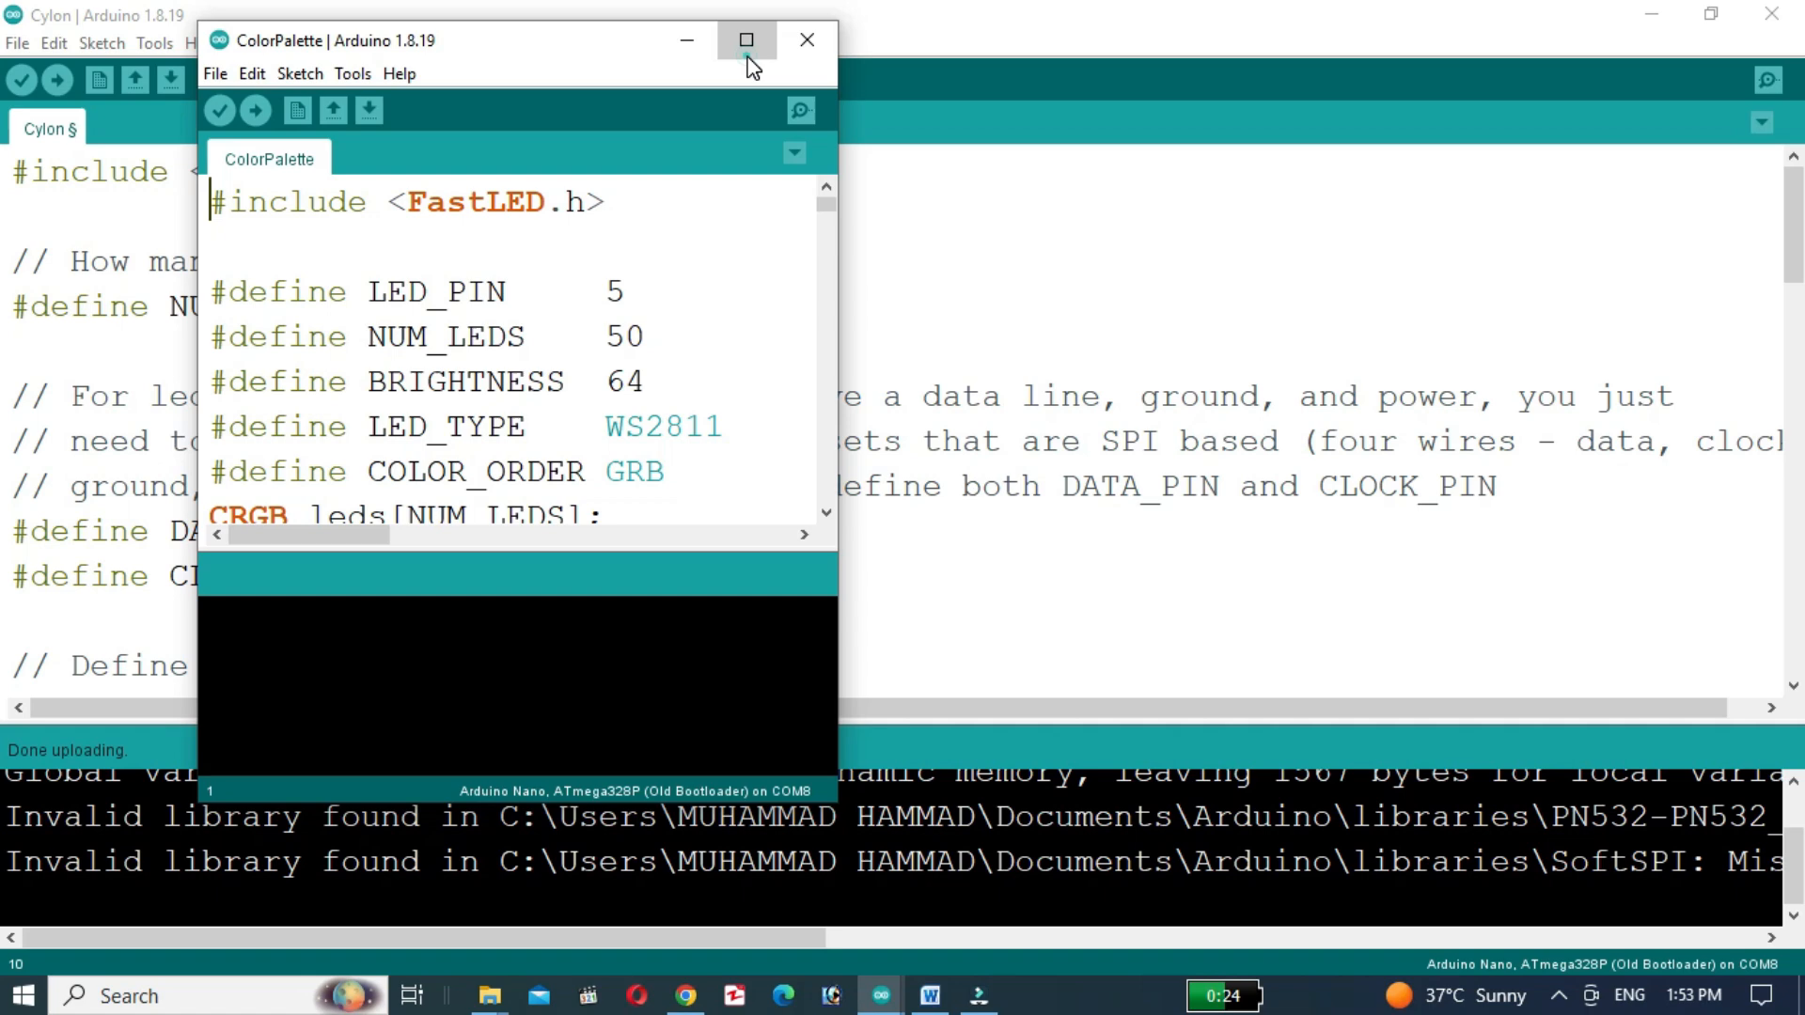
click(745, 41)
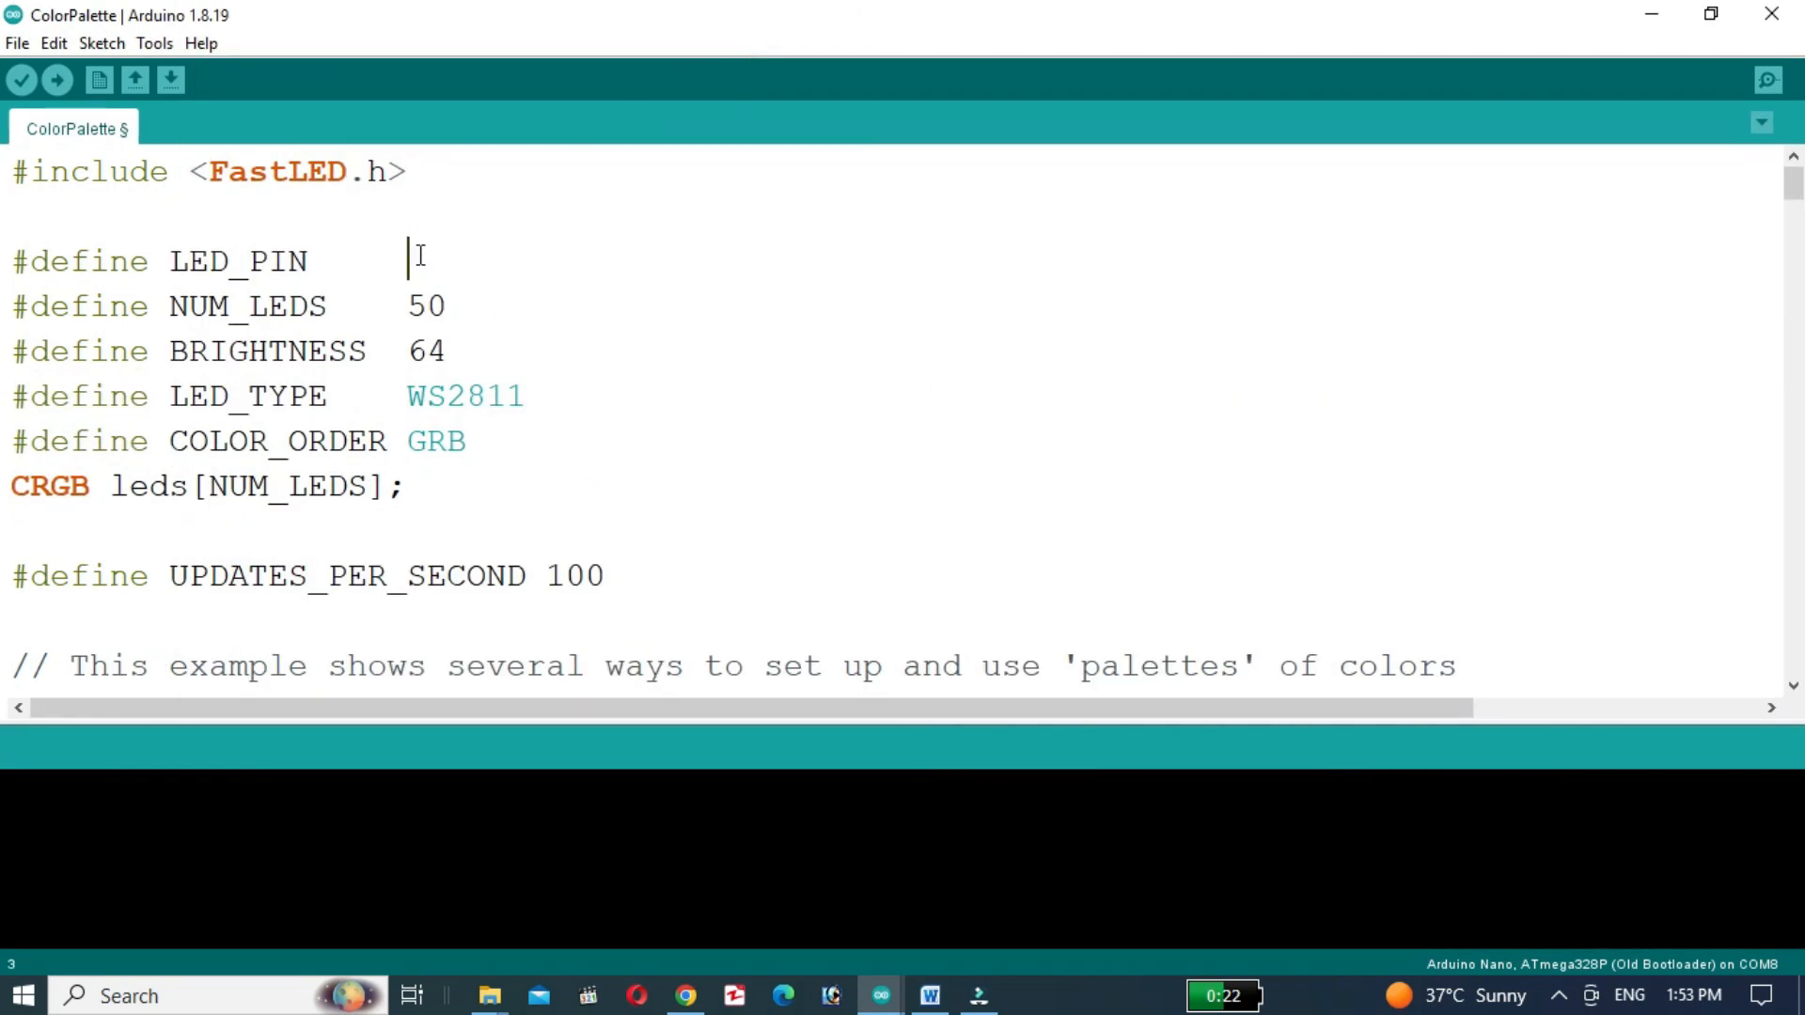
text(2)
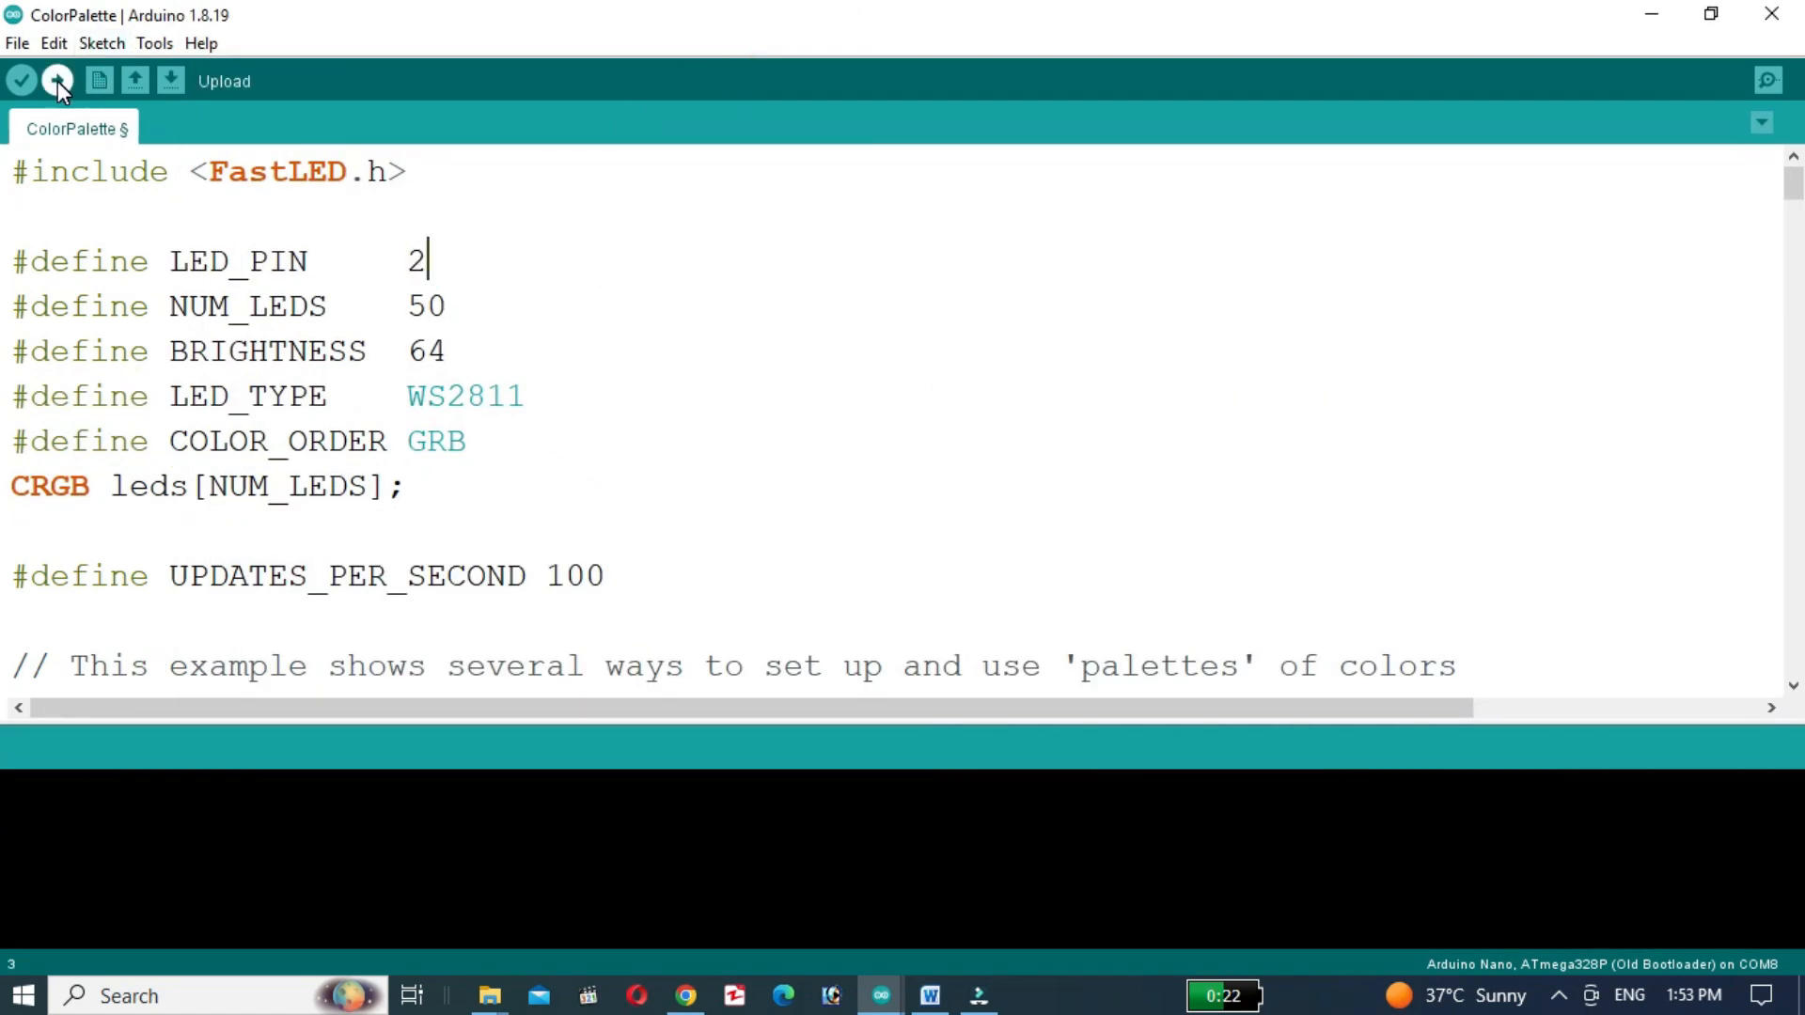
click(59, 79)
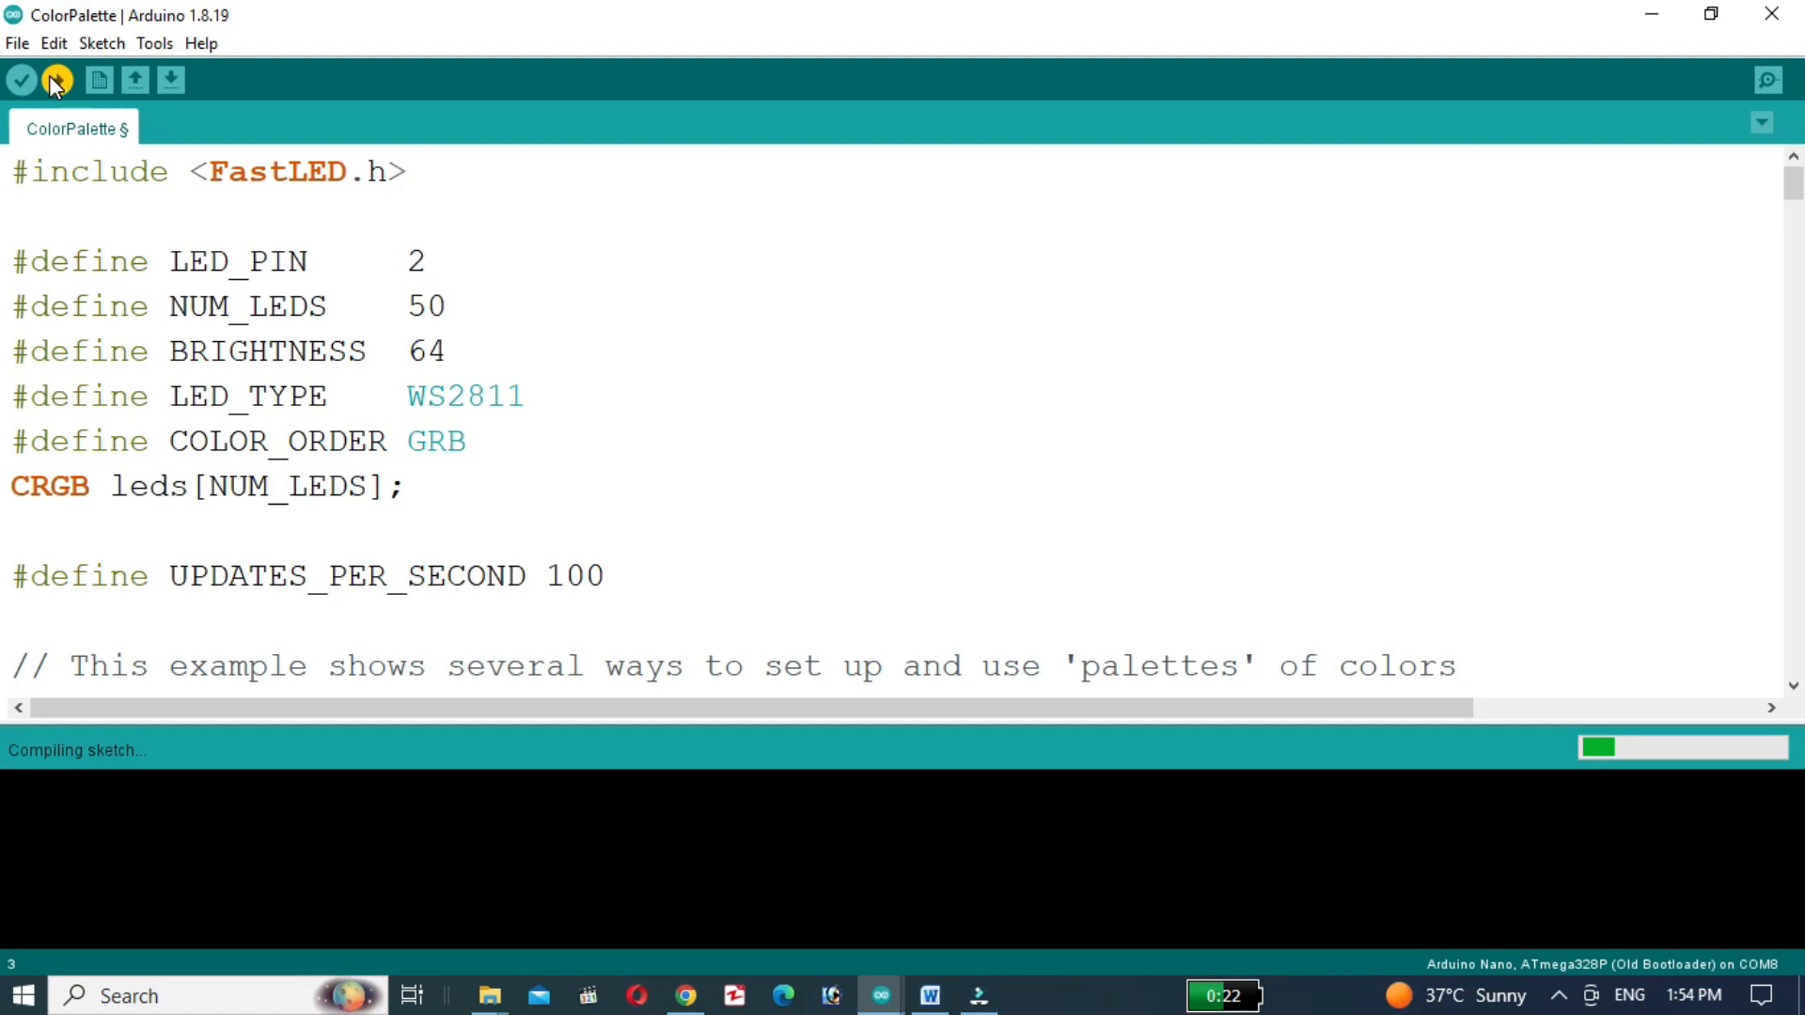
click(17, 43)
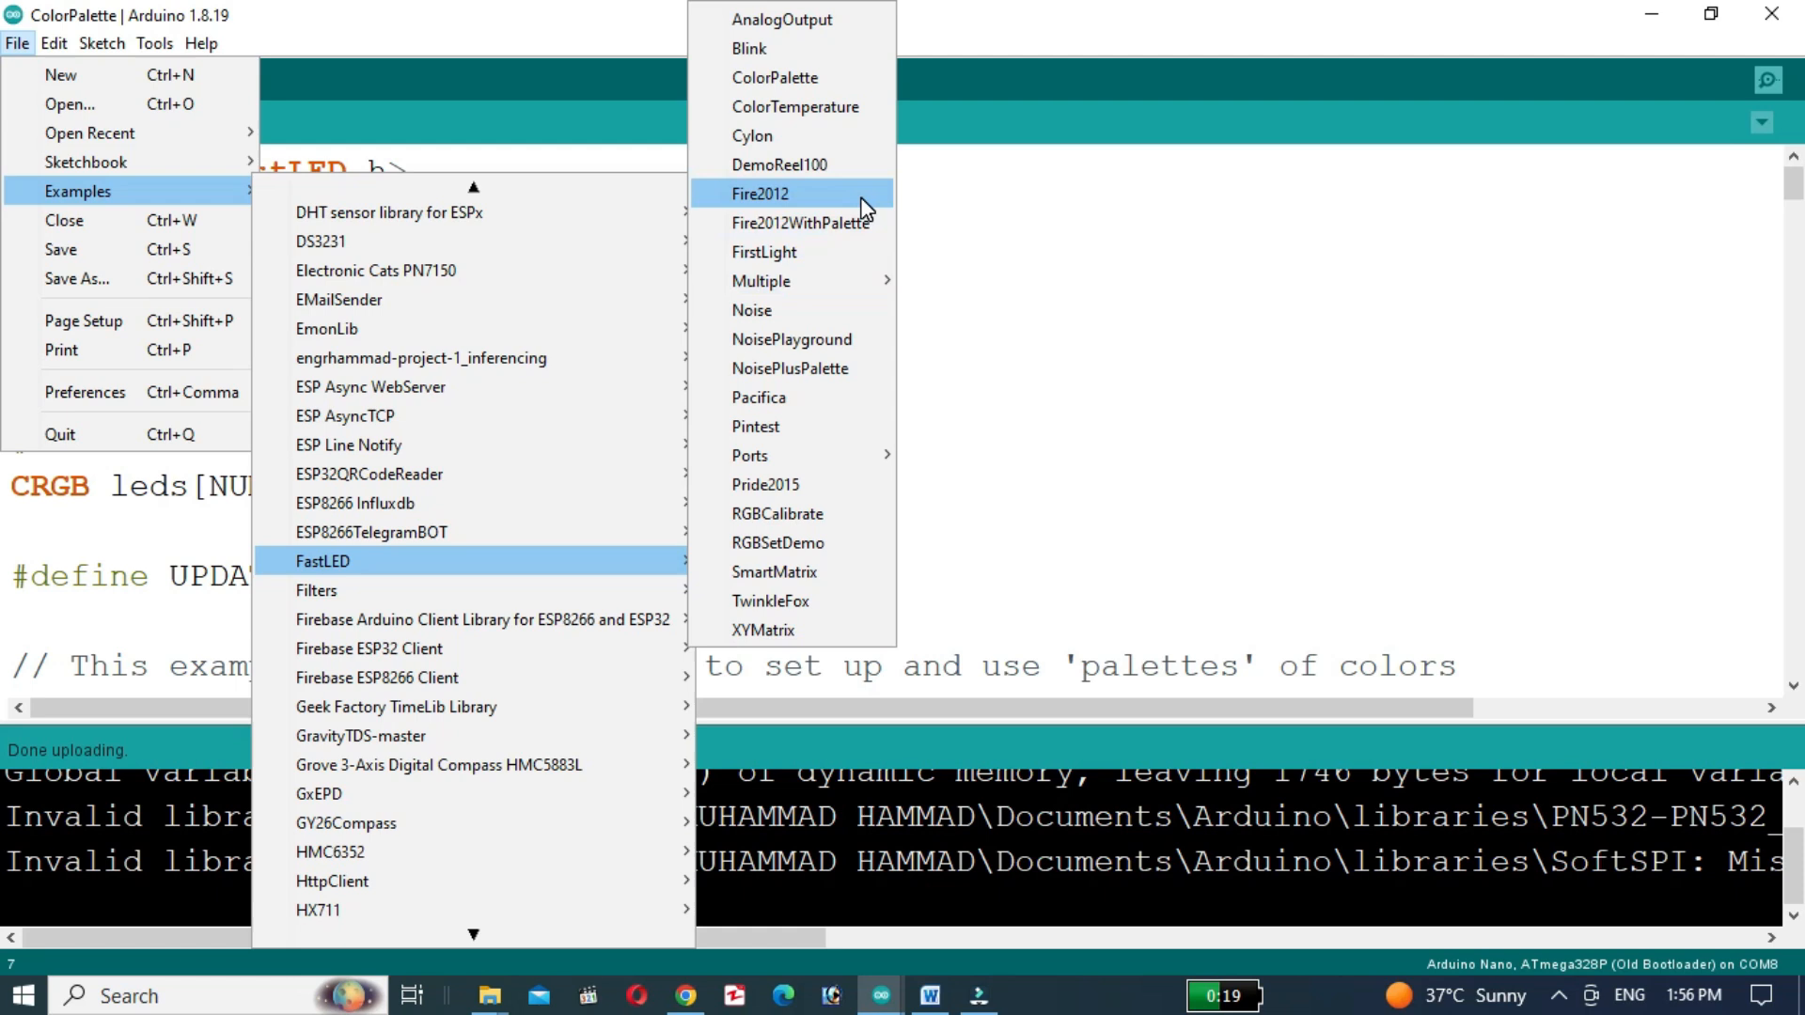
- Pick the FastLED Fire2012 example before starting a fresh blank sketch
click(763, 193)
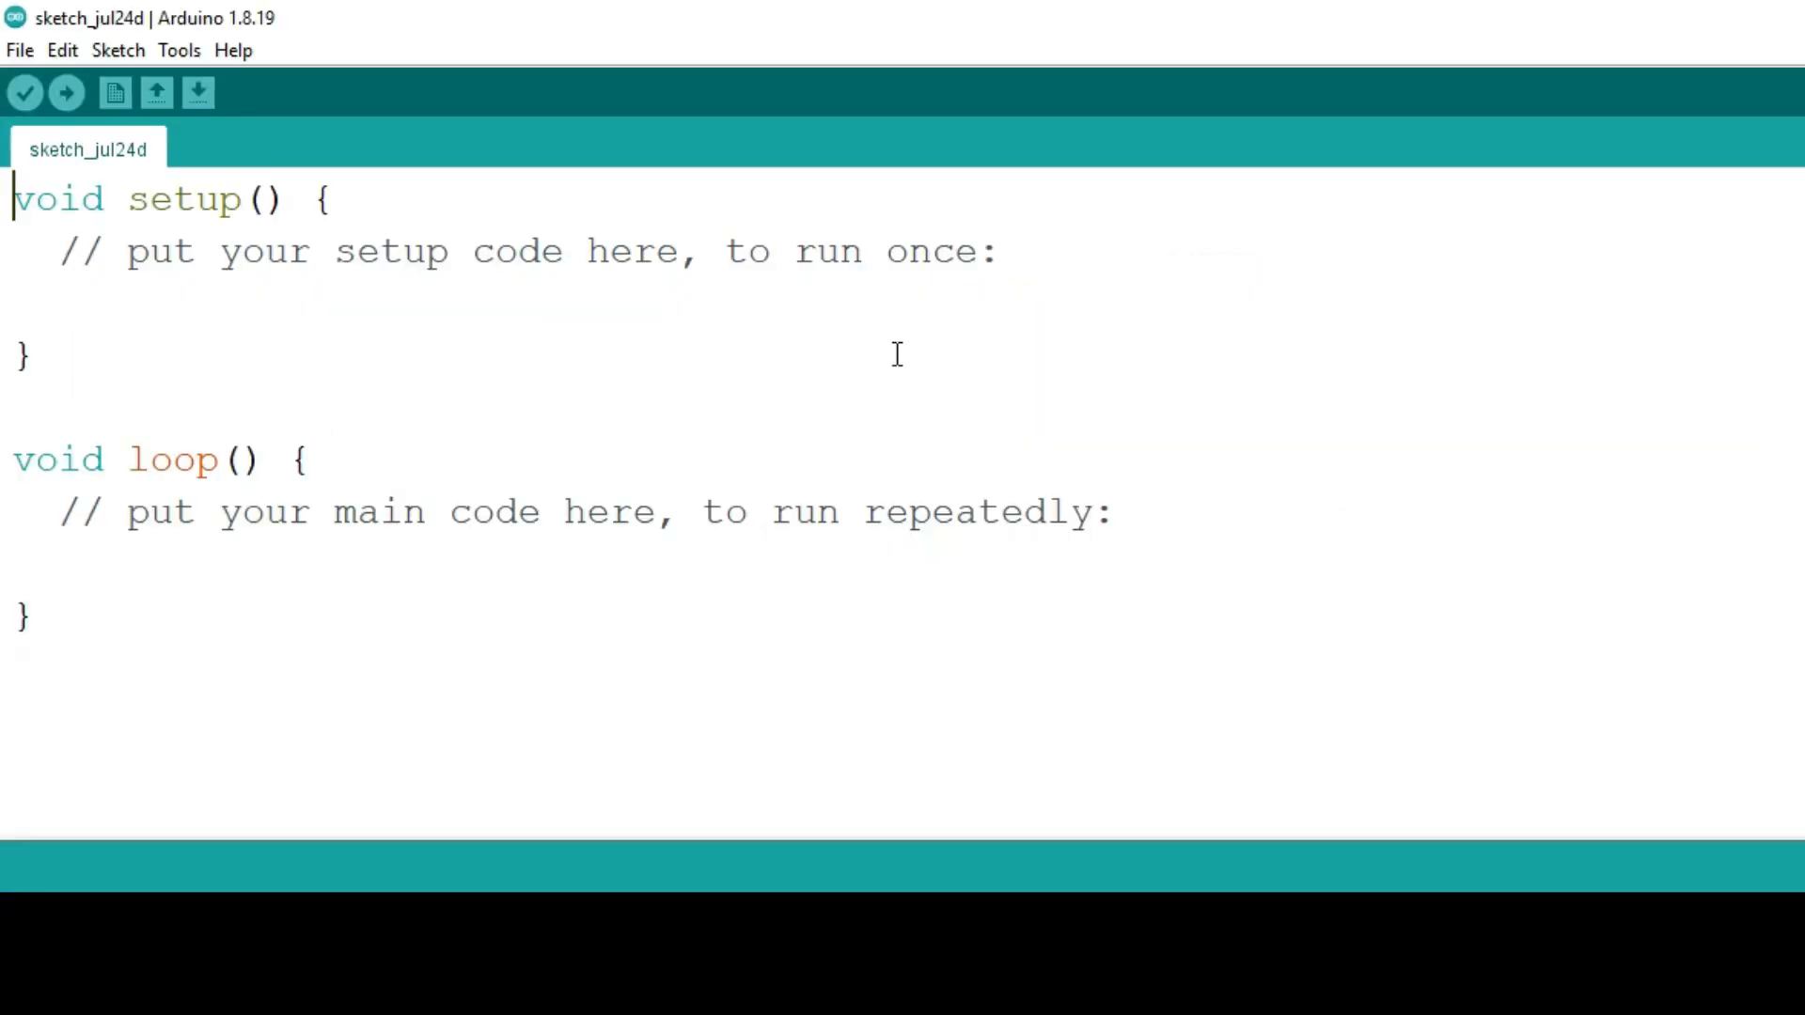
- Search 'adafruit neopixel' in the Library Manager, confirm 1.10.4 is installed, and close it
click(117, 51)
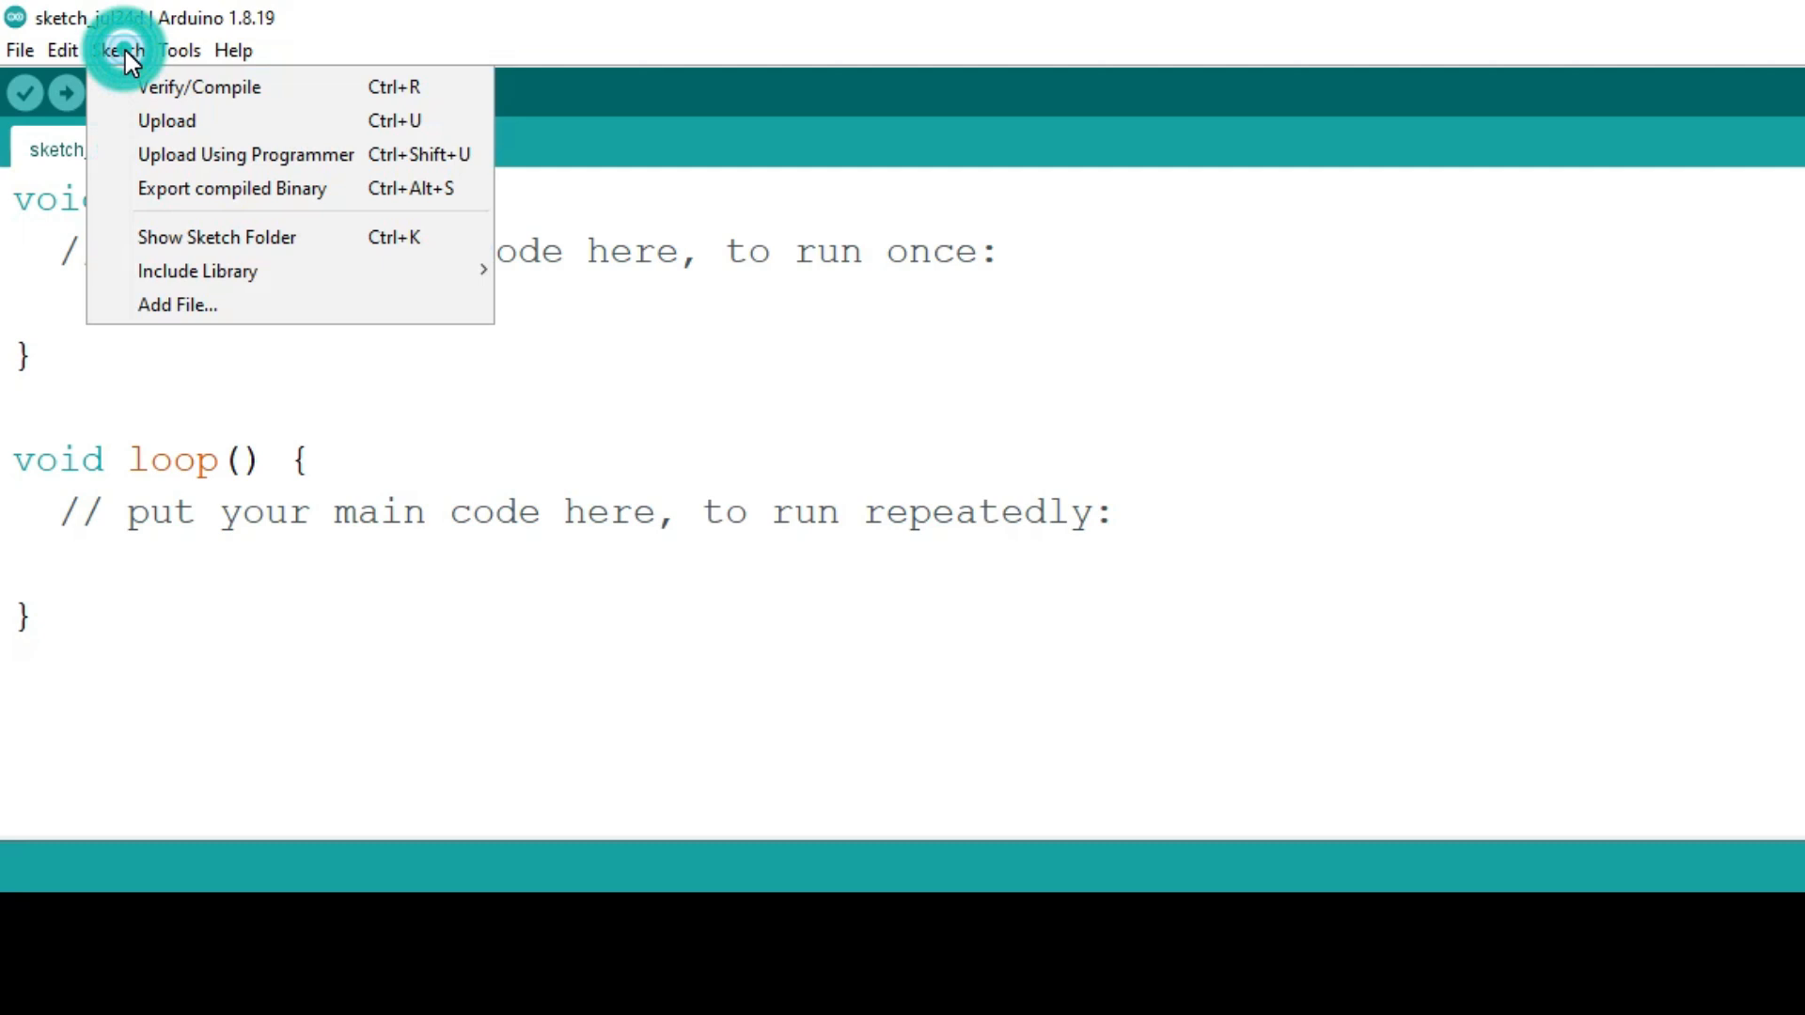
click(538, 285)
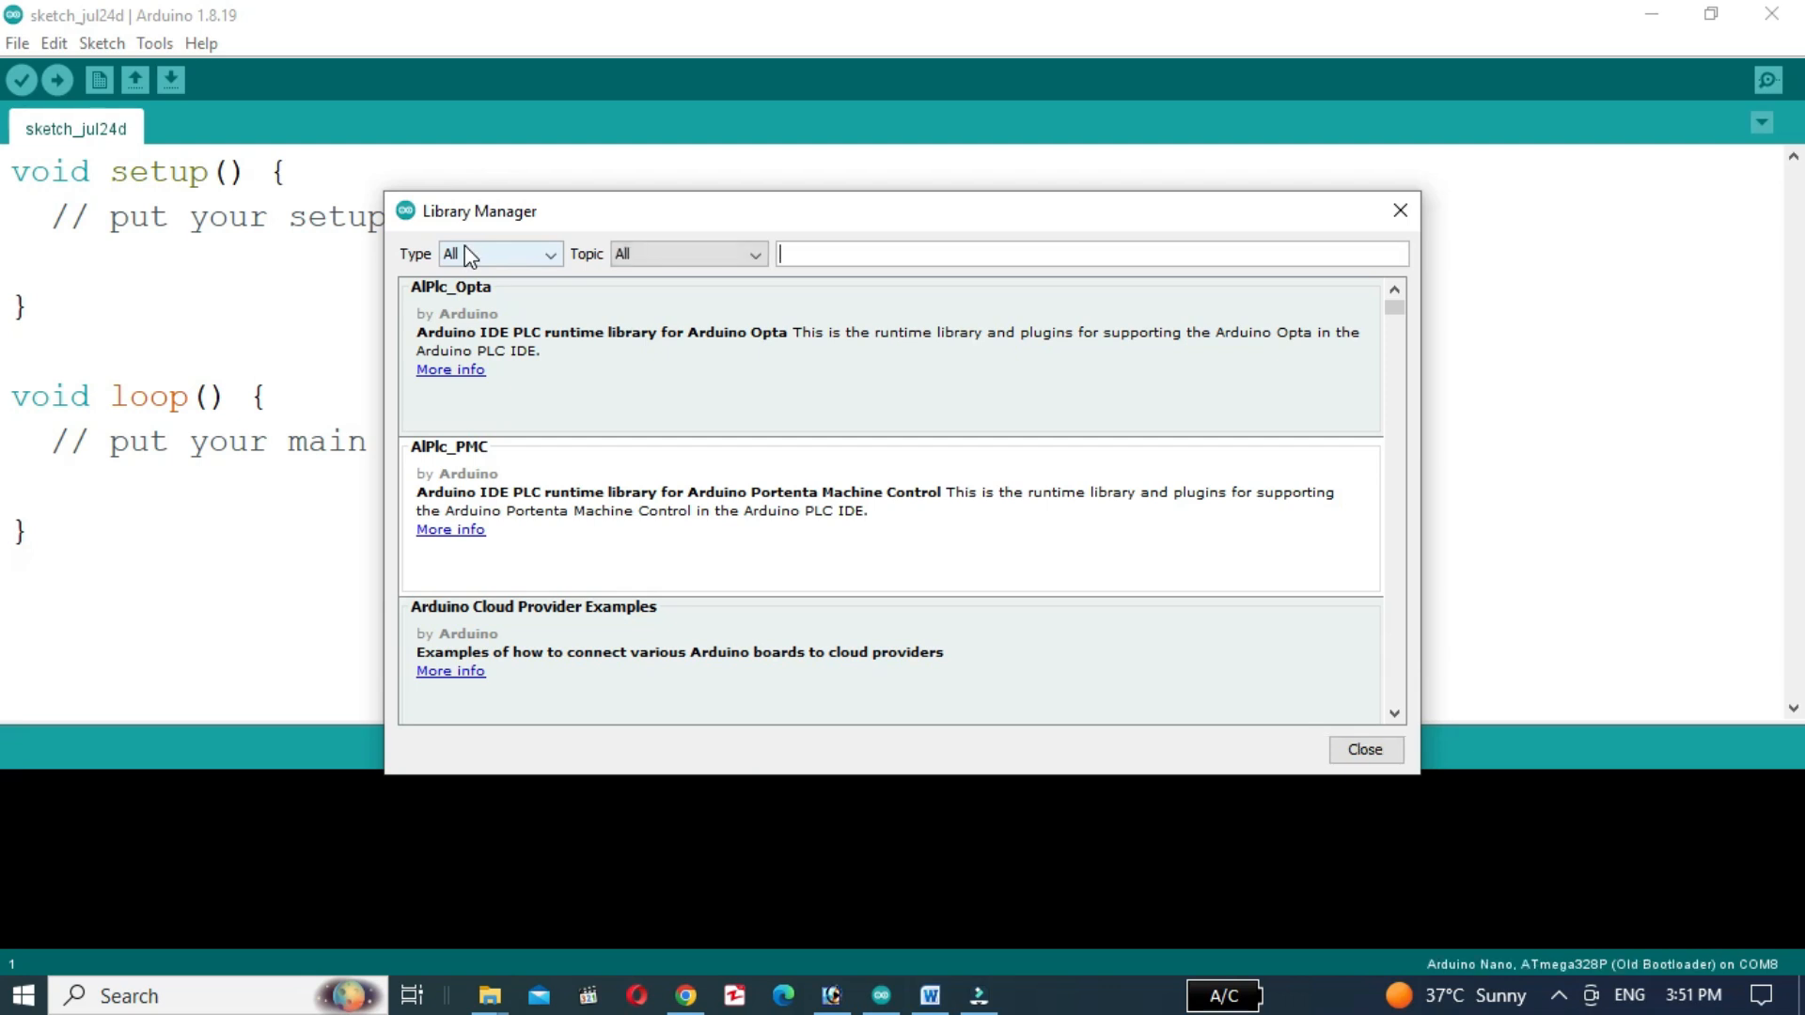
text(adafruit)
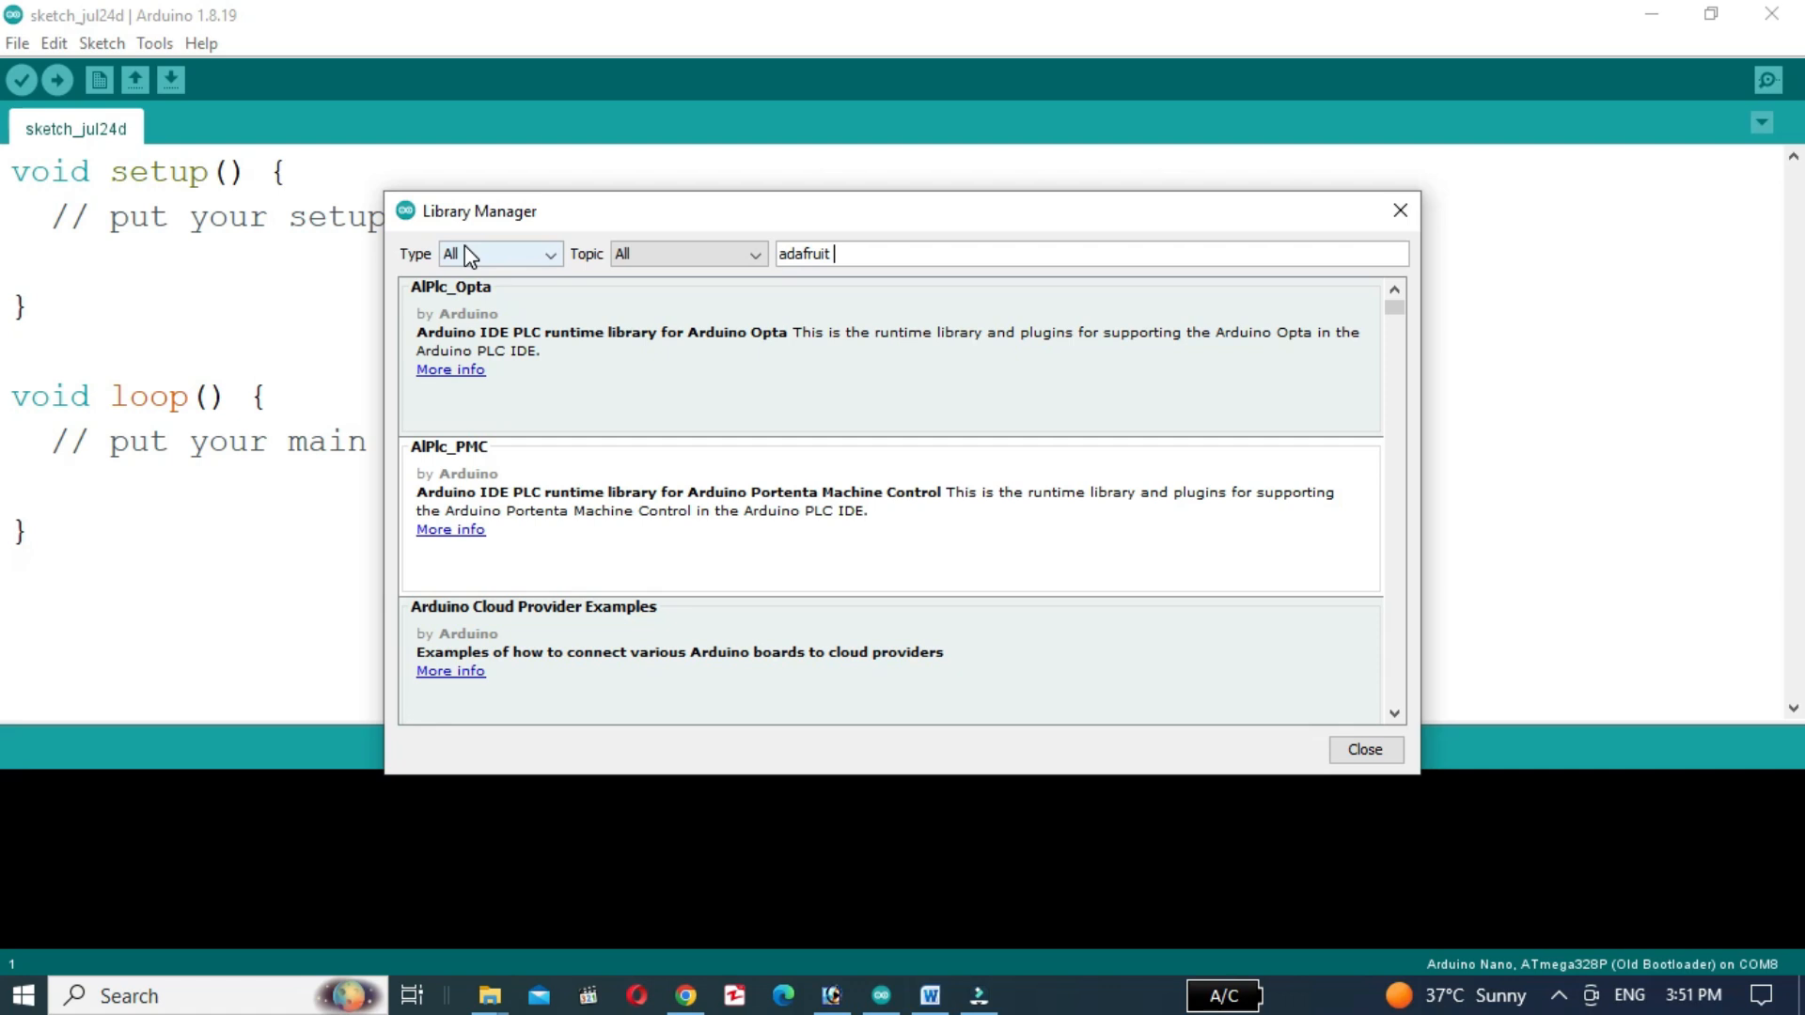
text(neopixw)
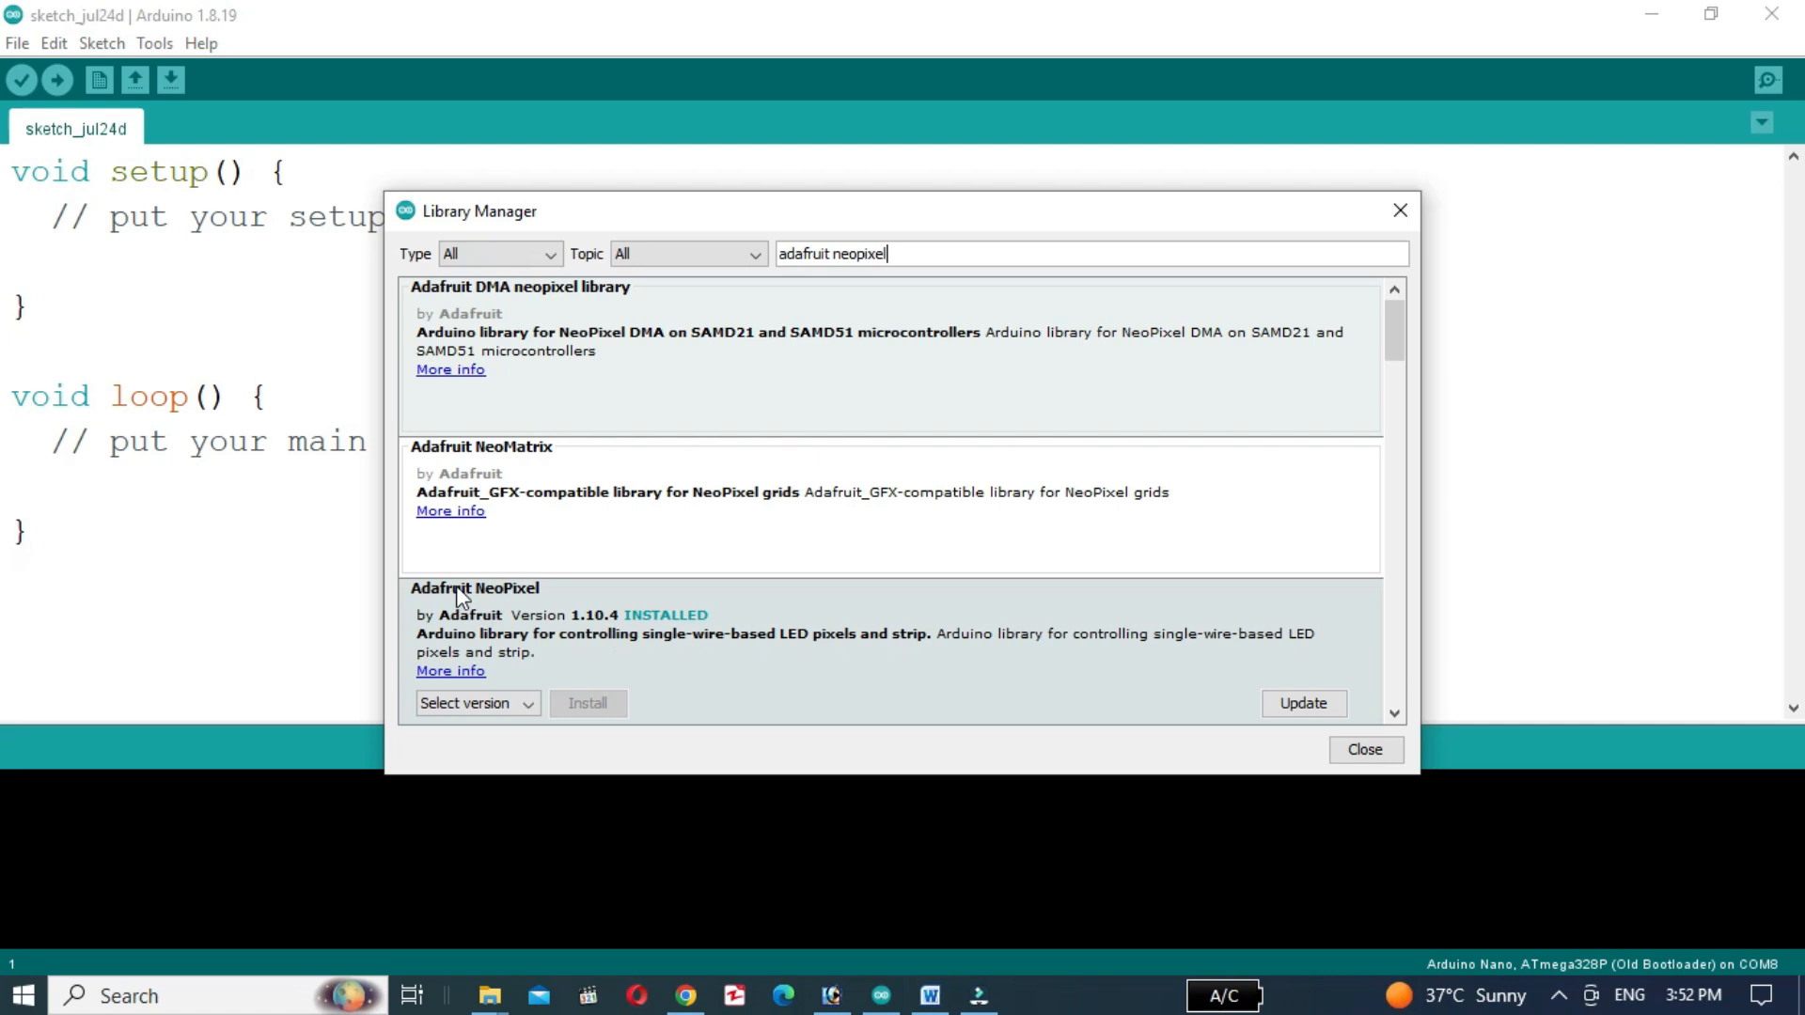
mouse_move(1233, 770)
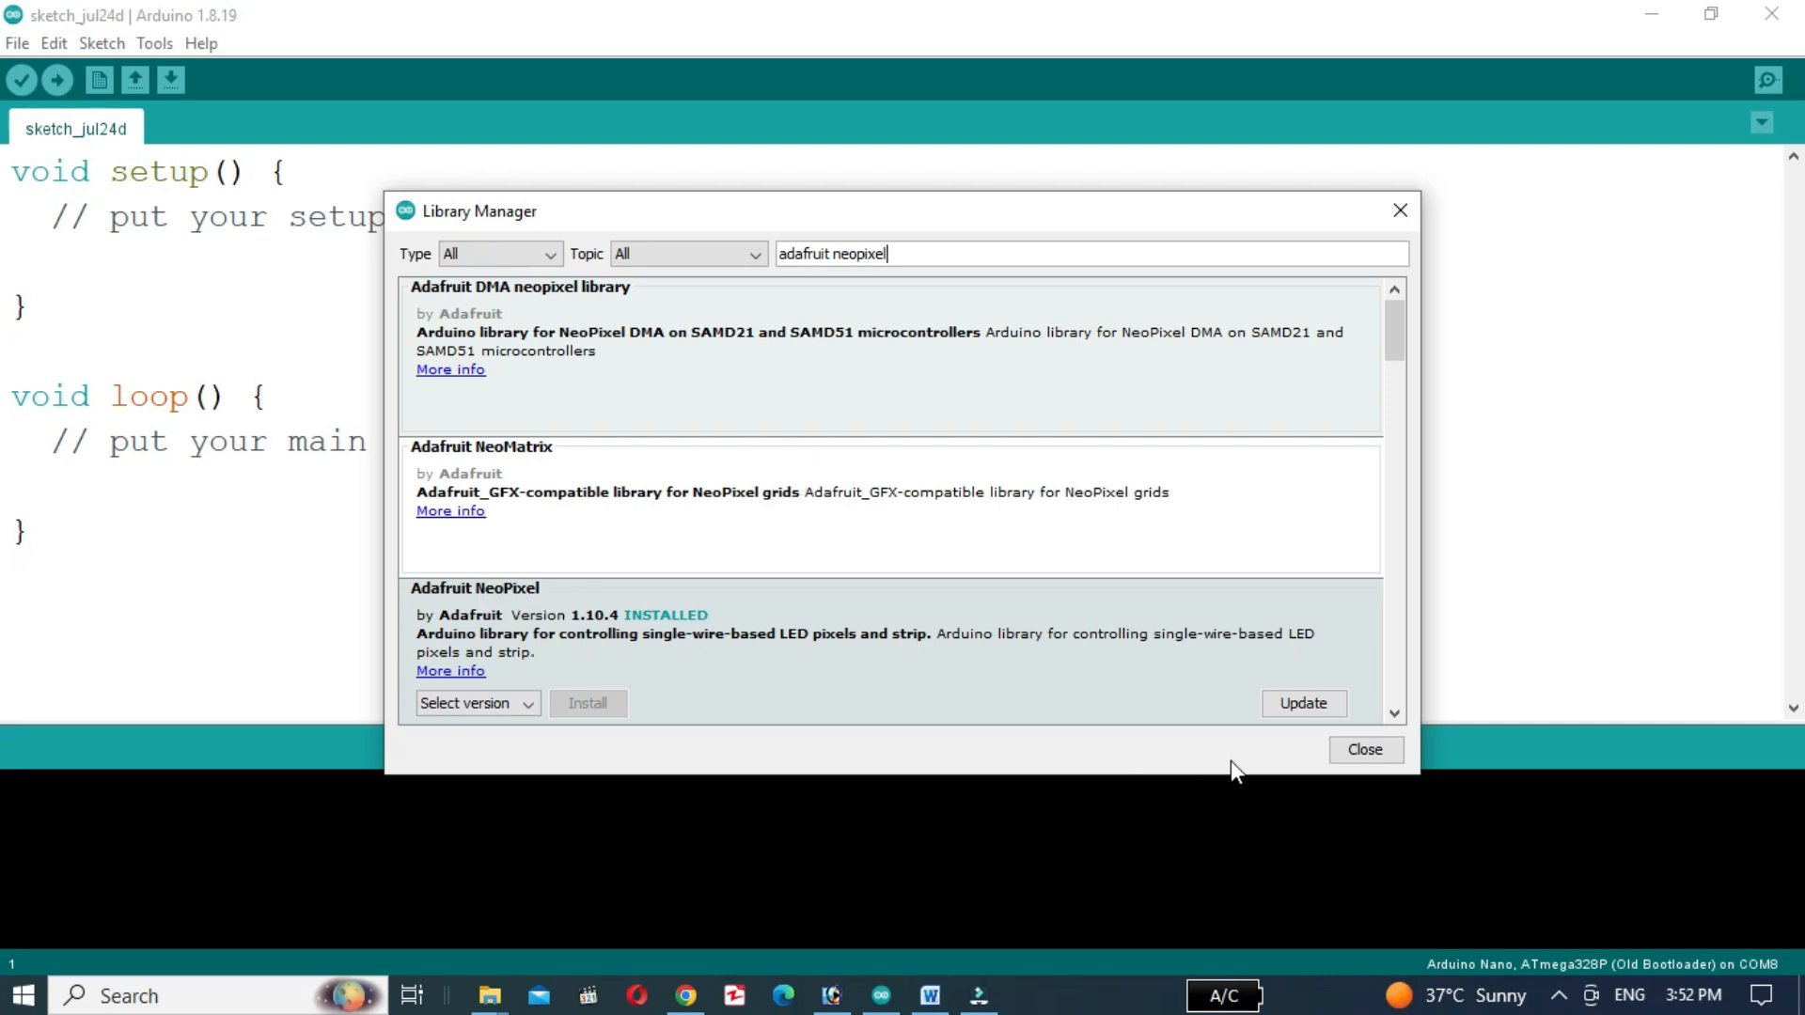
click(1365, 750)
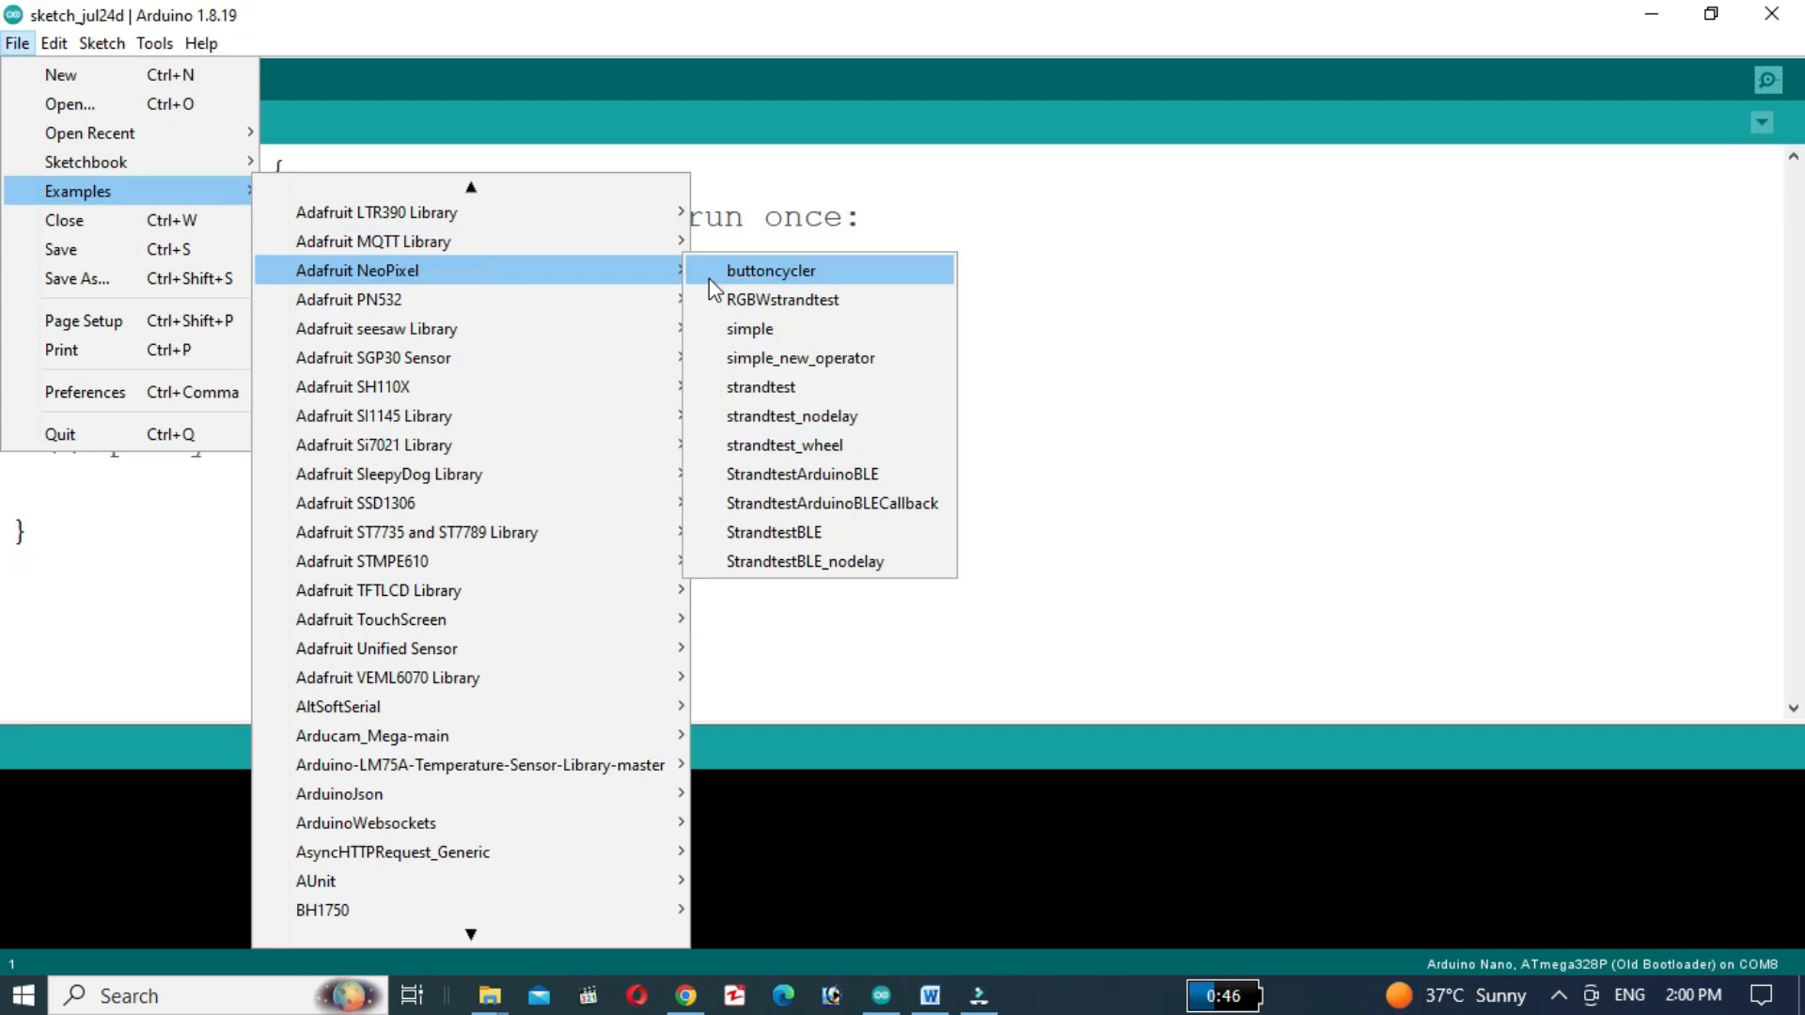
- Load the Adafruit NeoPixel buttoncycler example and start uploading it to the Nano
click(771, 271)
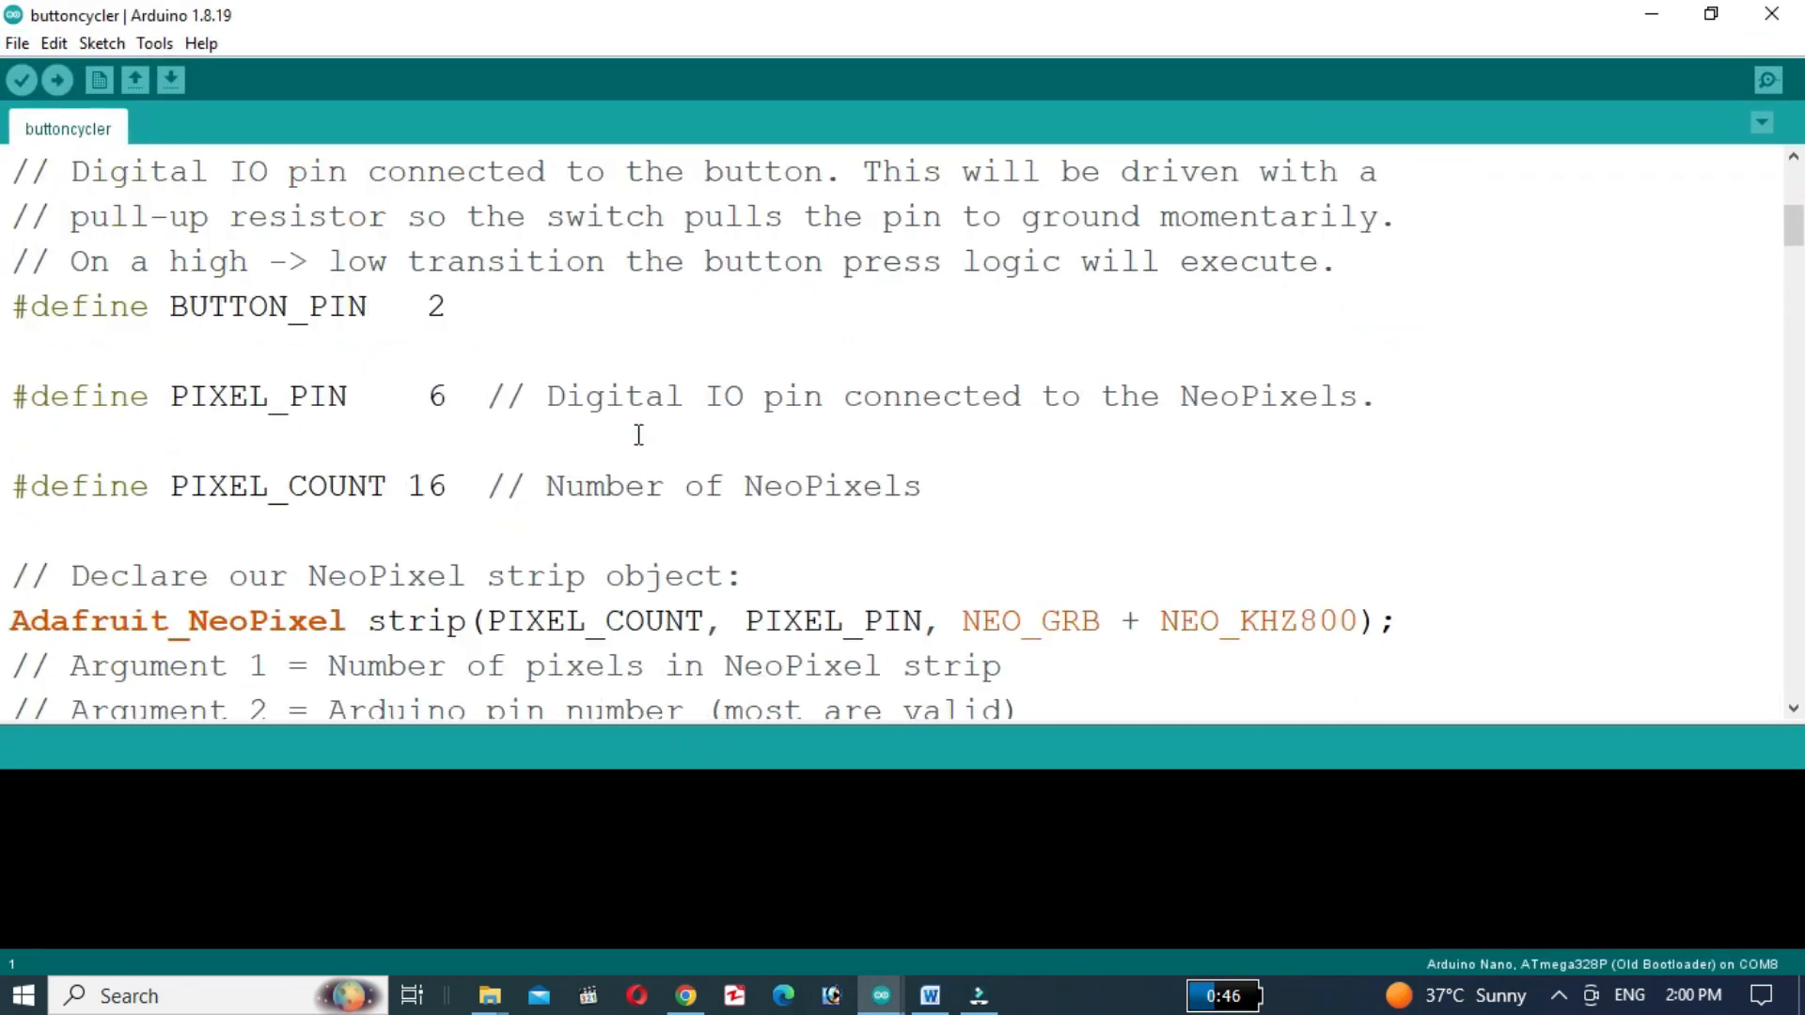
click(55, 81)
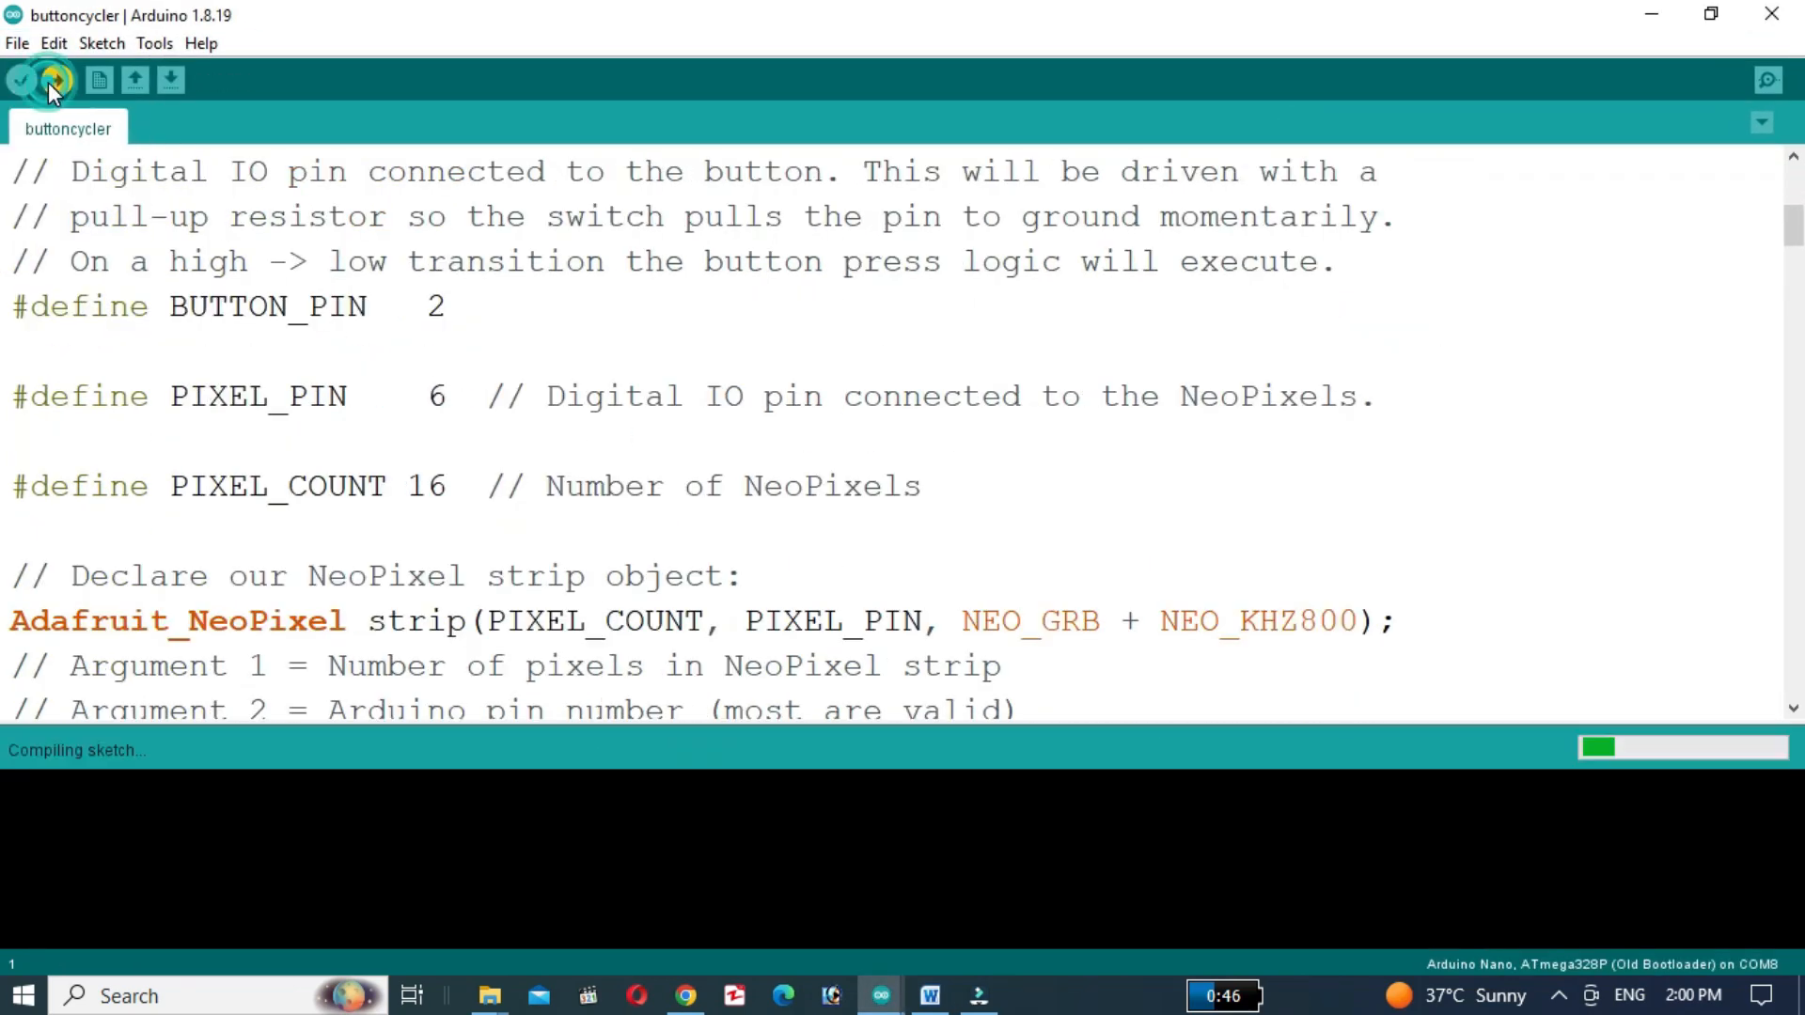